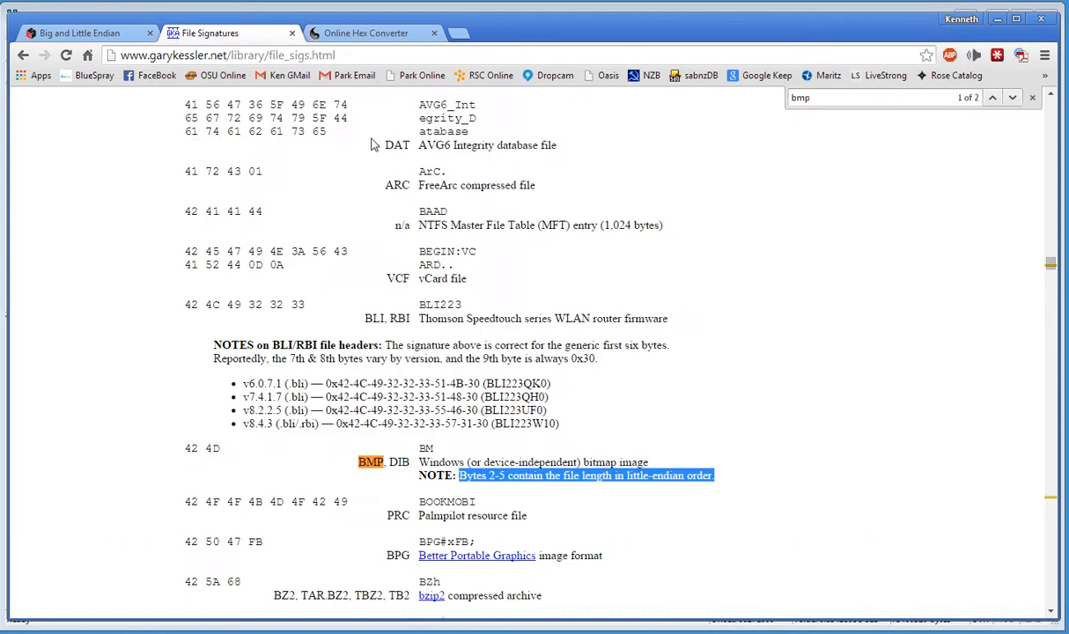
{"action": "mouse_move", "coordinate": [515, 359]}
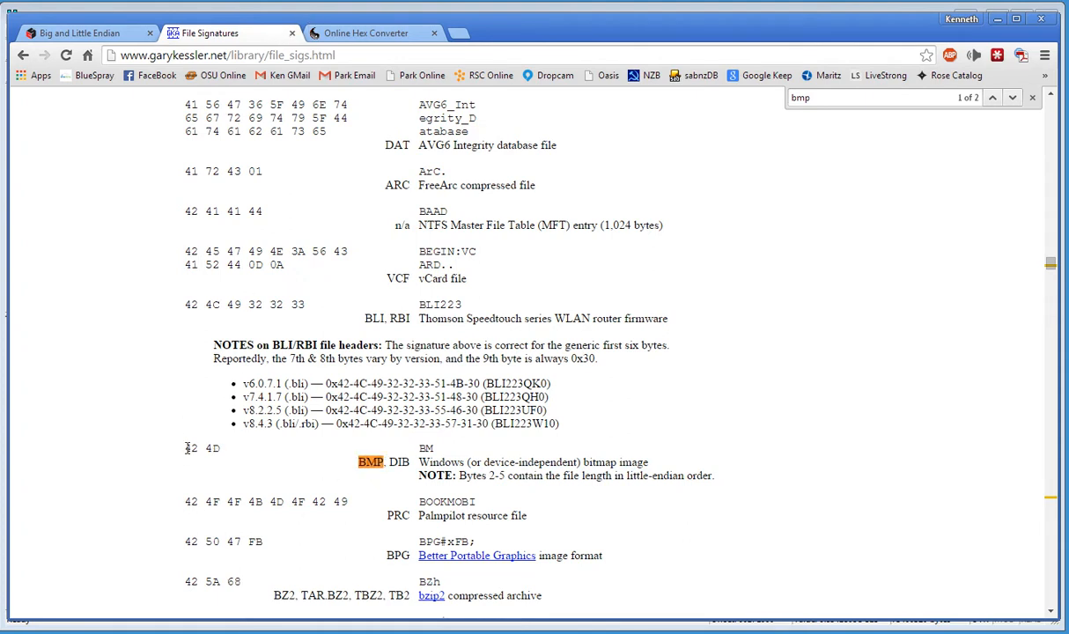
Highlight the BMP header signature bytes 42 4D on the file signatures page.
{"action": "double_click", "coordinate": [201, 449]}
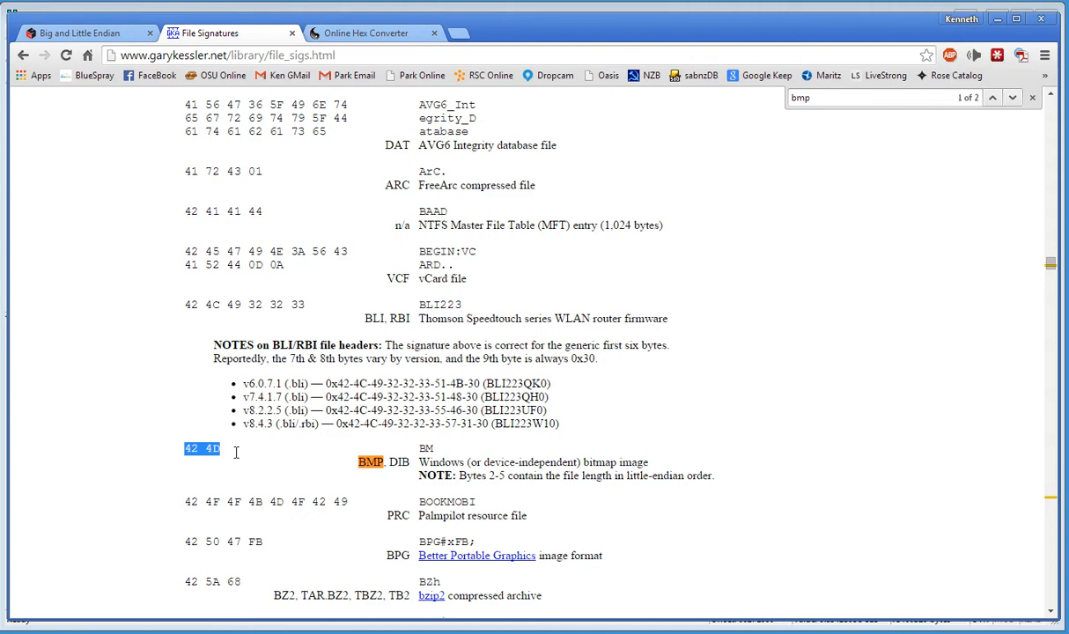
{"action": "mouse_move", "coordinate": [541, 113]}
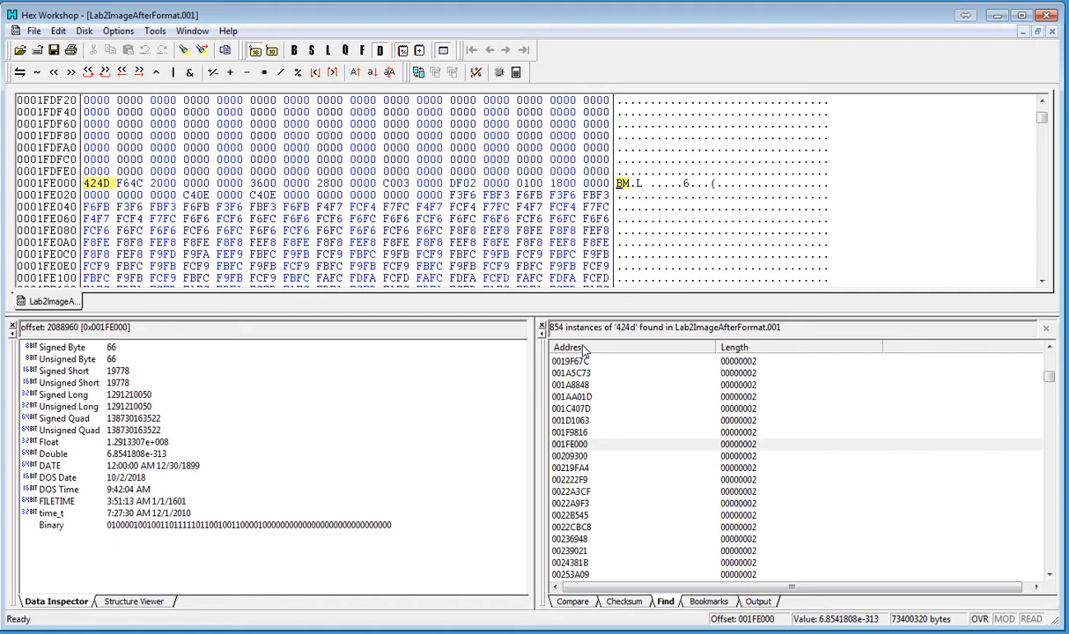
{"action": "mouse_move", "coordinate": [544, 456]}
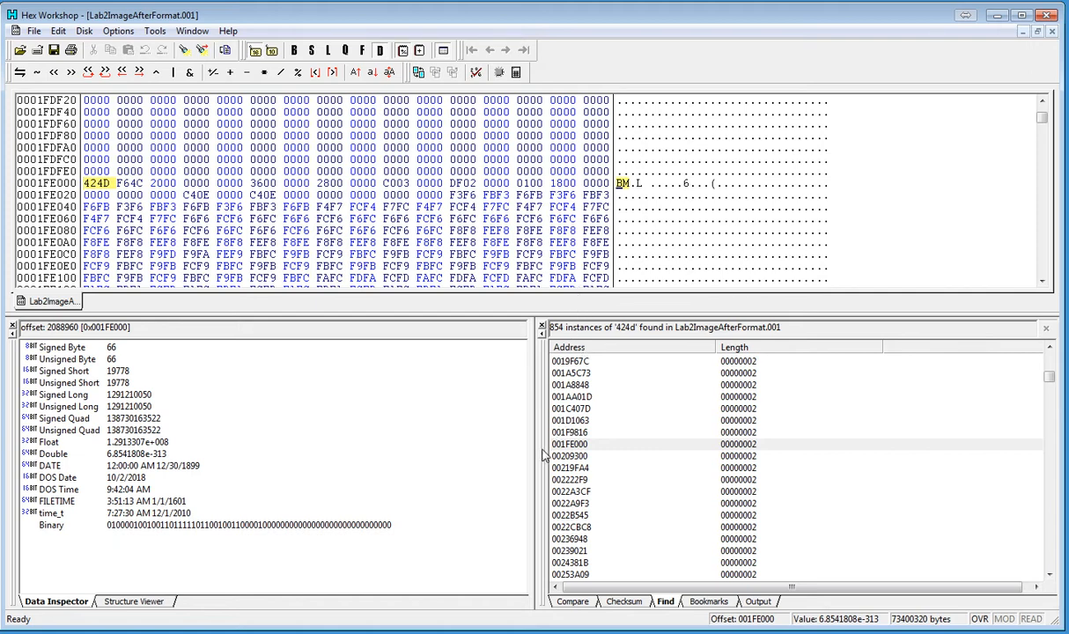
Jump to the 424D match at offset 001FE000, then return to the signatures page in Chrome.
{"action": "left_click", "coordinate": [571, 443]}
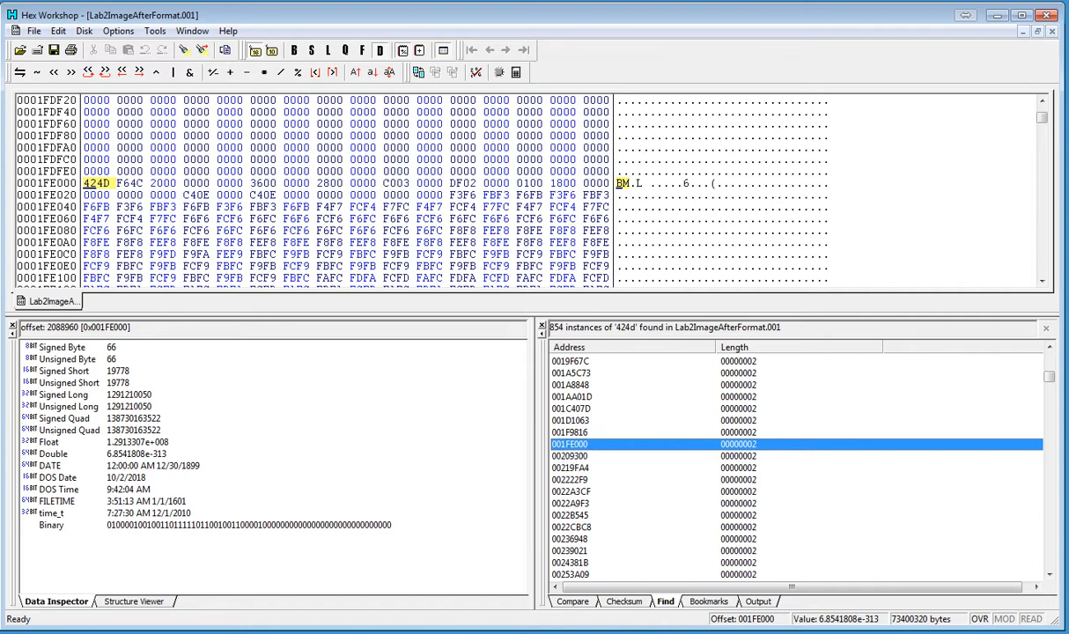
{"action": "left_click", "coordinate": [224, 32]}
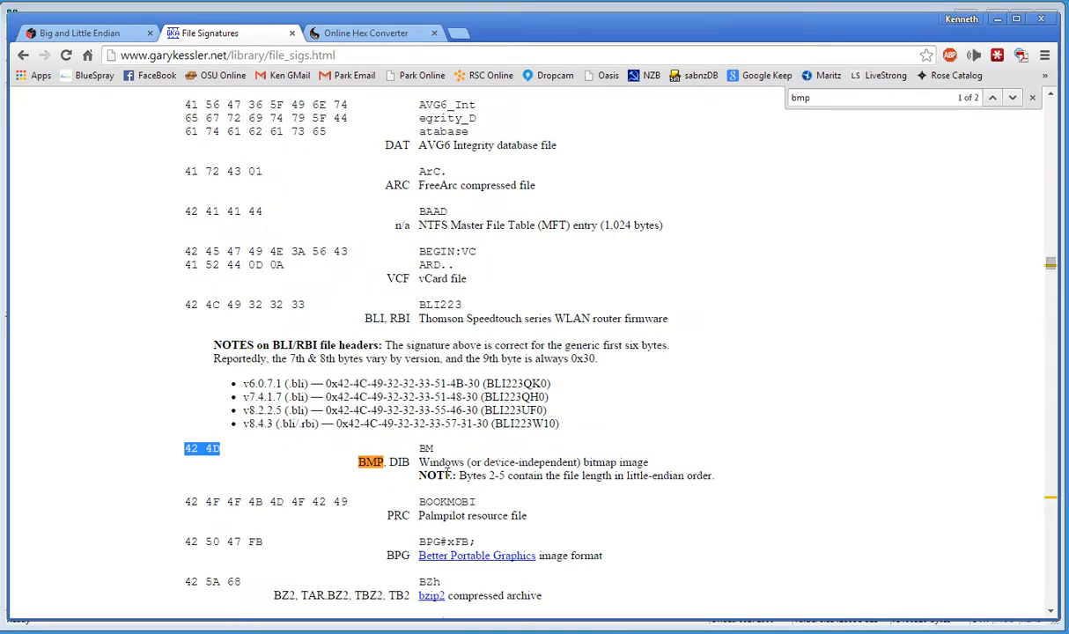
{"action": "mouse_move", "coordinate": [556, 459]}
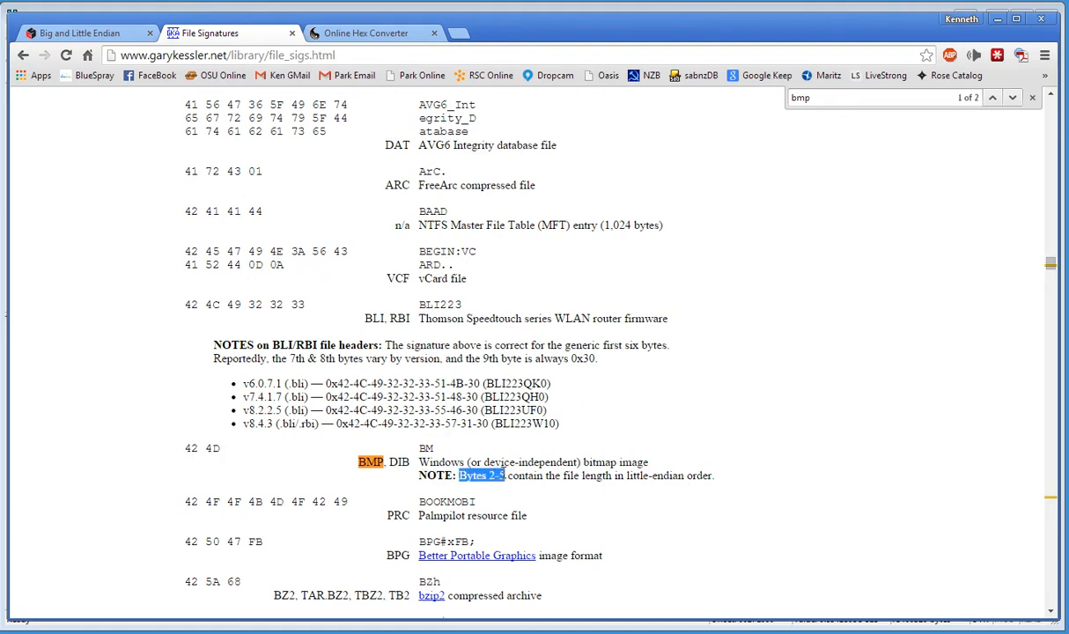
Highlight the bytes 2-5 little-endian file-length note and switch to the Big and Little Endian article.
{"action": "left_click_drag", "start_coordinate": [459, 475], "coordinate": [720, 475]}
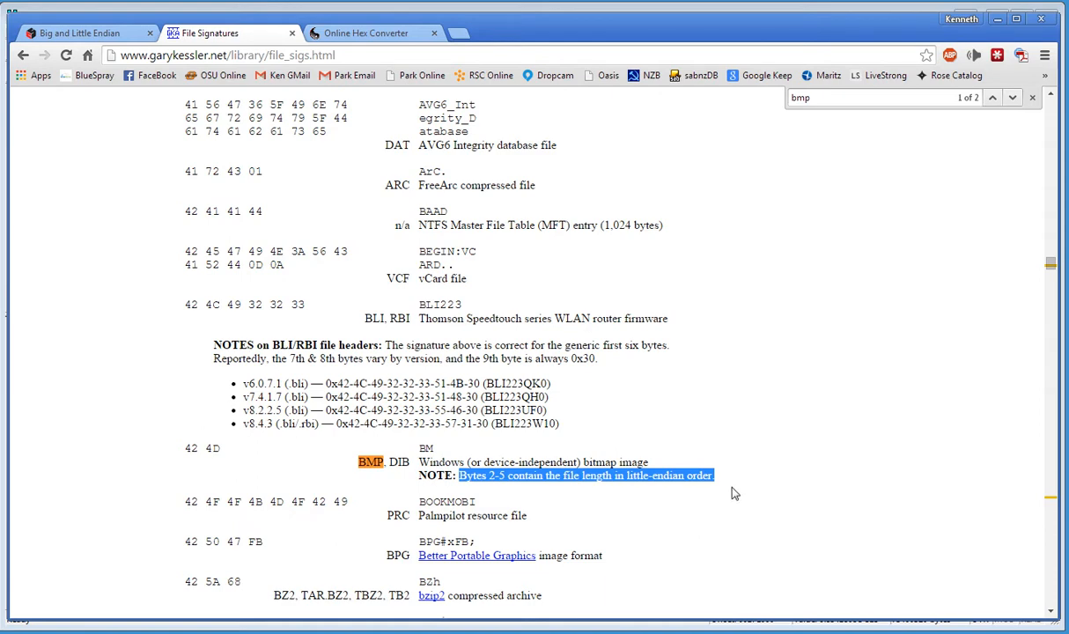
{"action": "left_click", "coordinate": [79, 32]}
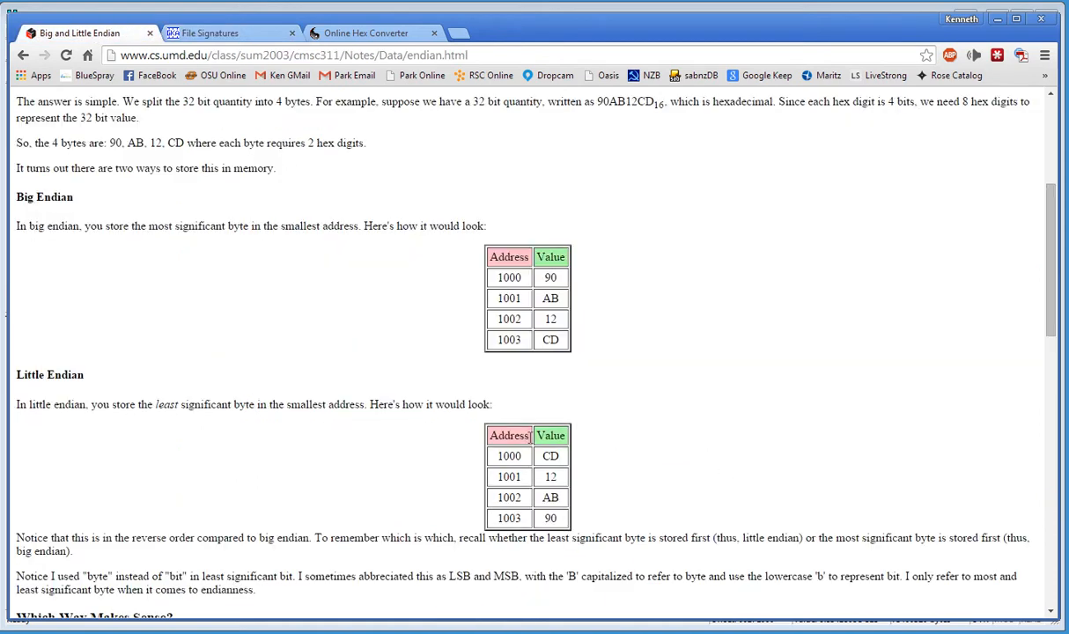
{"action": "scroll", "scroll_direction": "down", "scroll_amount": 3}
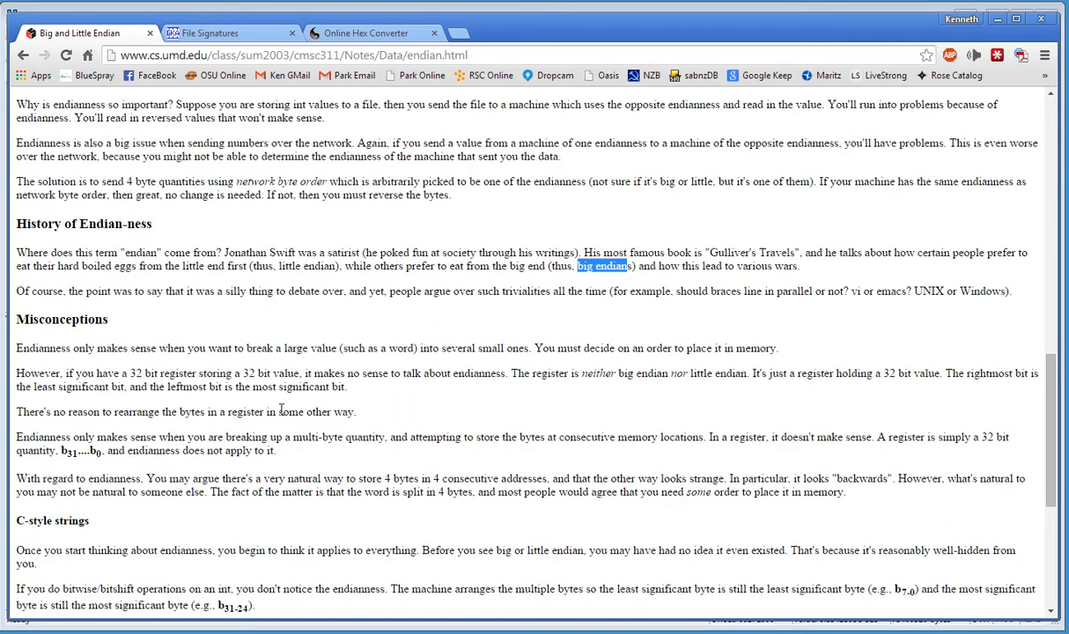
{"action": "double_click", "coordinate": [232, 254]}
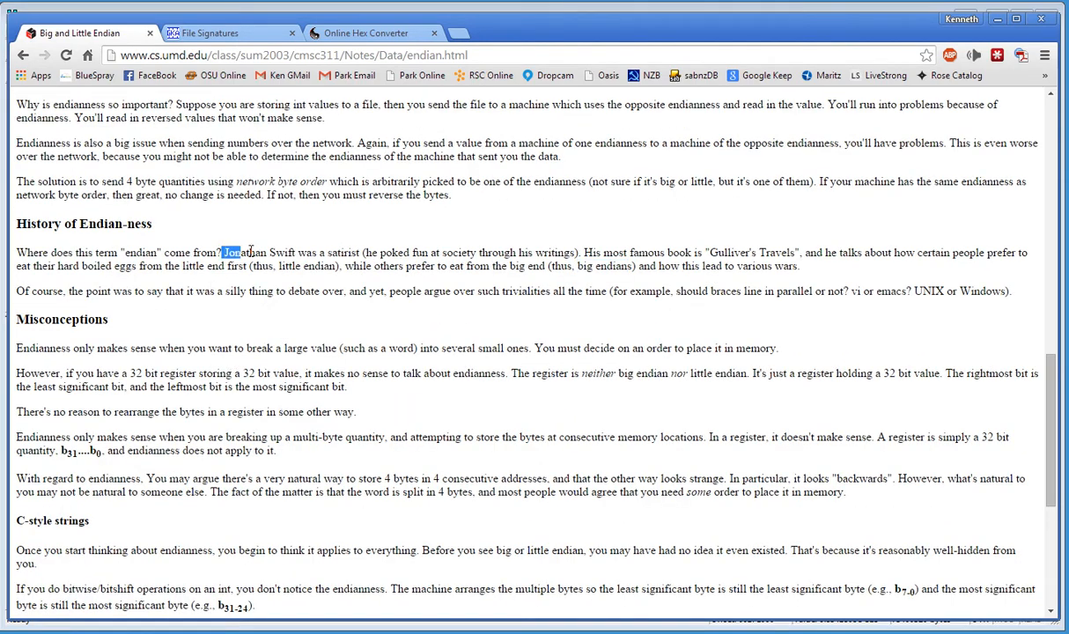
{"action": "left_click_drag", "start_coordinate": [227, 254], "coordinate": [306, 253]}
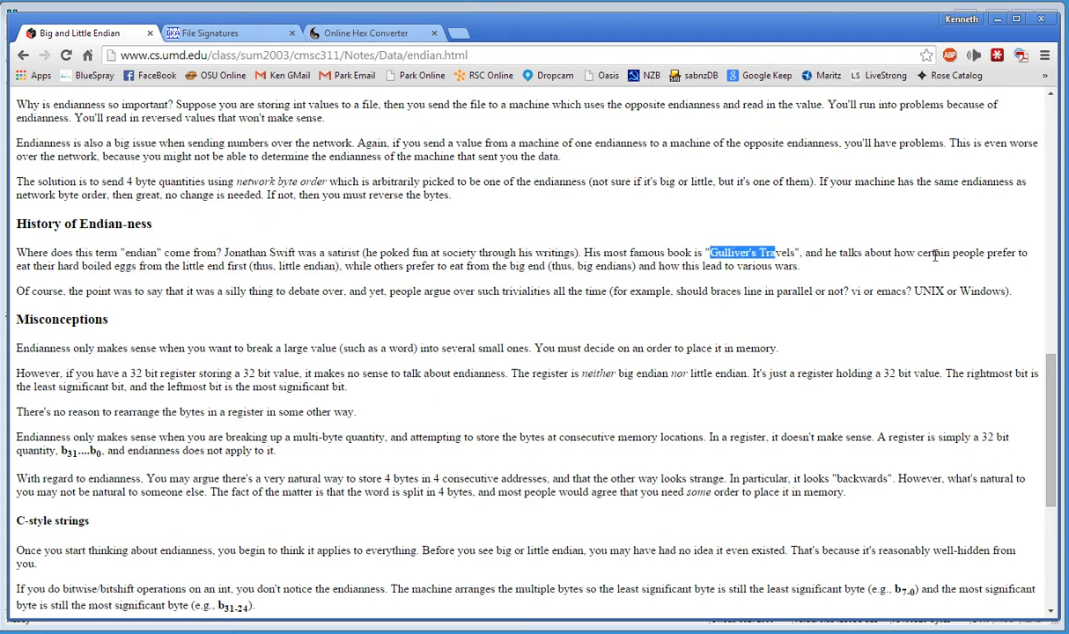
{"action": "mouse_move", "coordinate": [63, 271]}
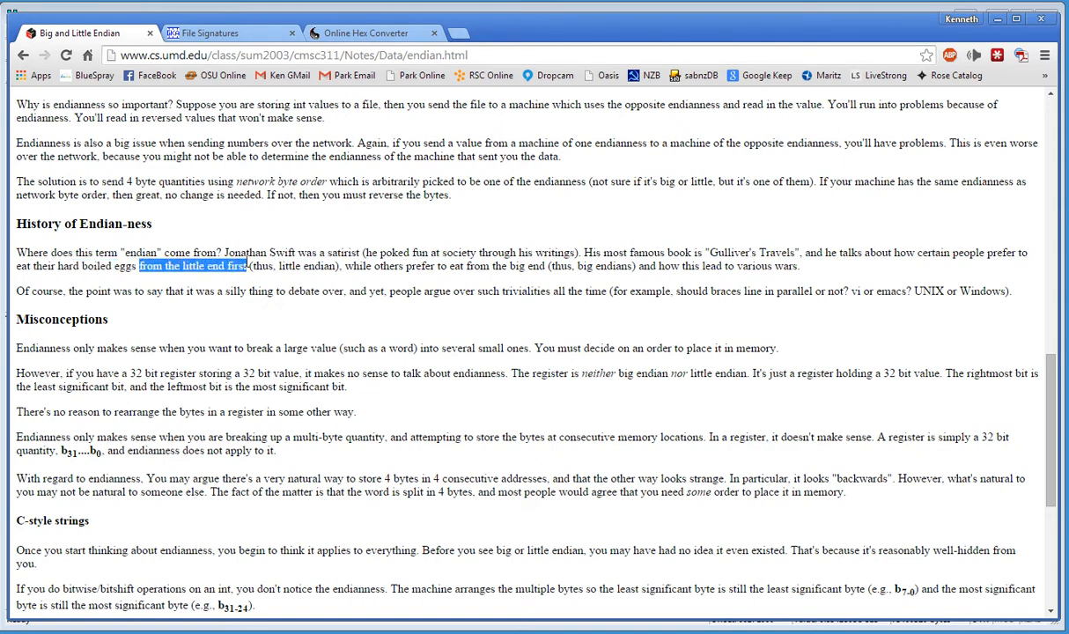
{"action": "mouse_move", "coordinate": [282, 268]}
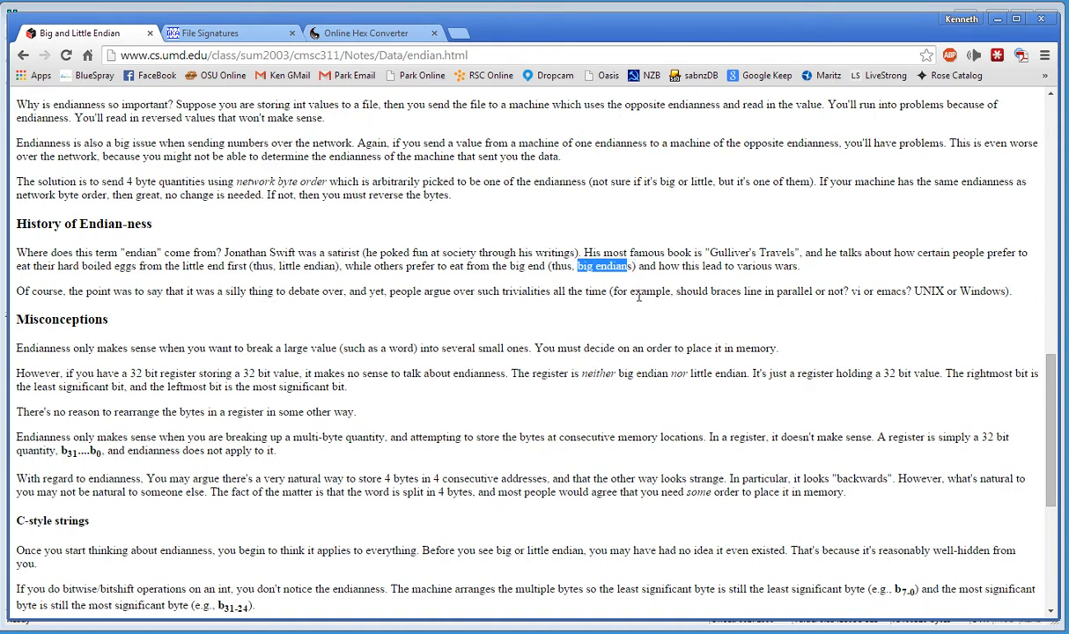
{"action": "mouse_move", "coordinate": [632, 321]}
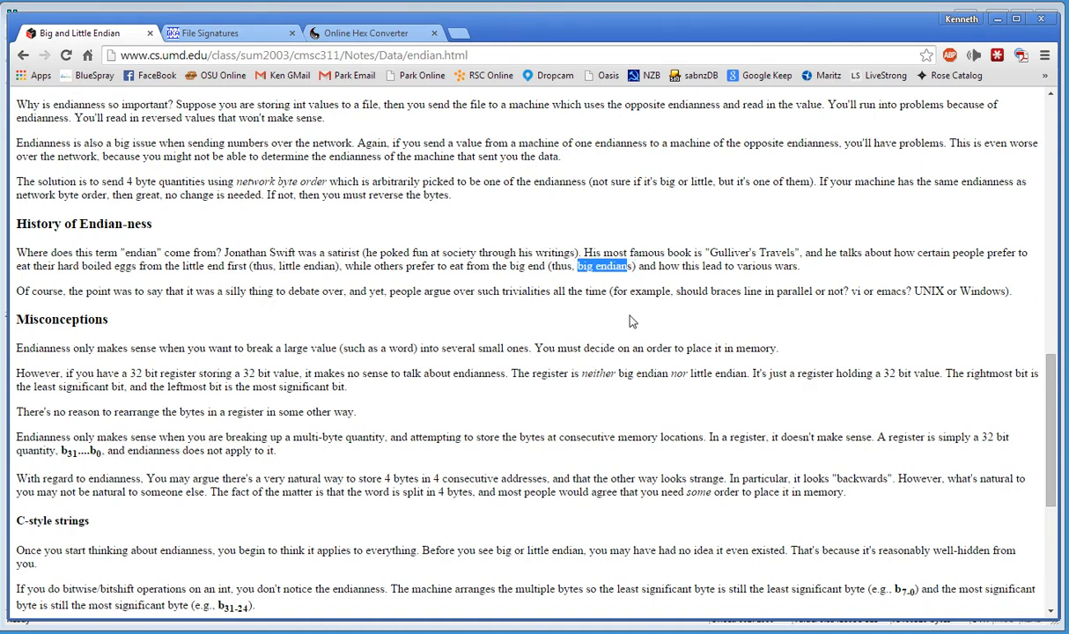
{"action": "mouse_move", "coordinate": [382, 271]}
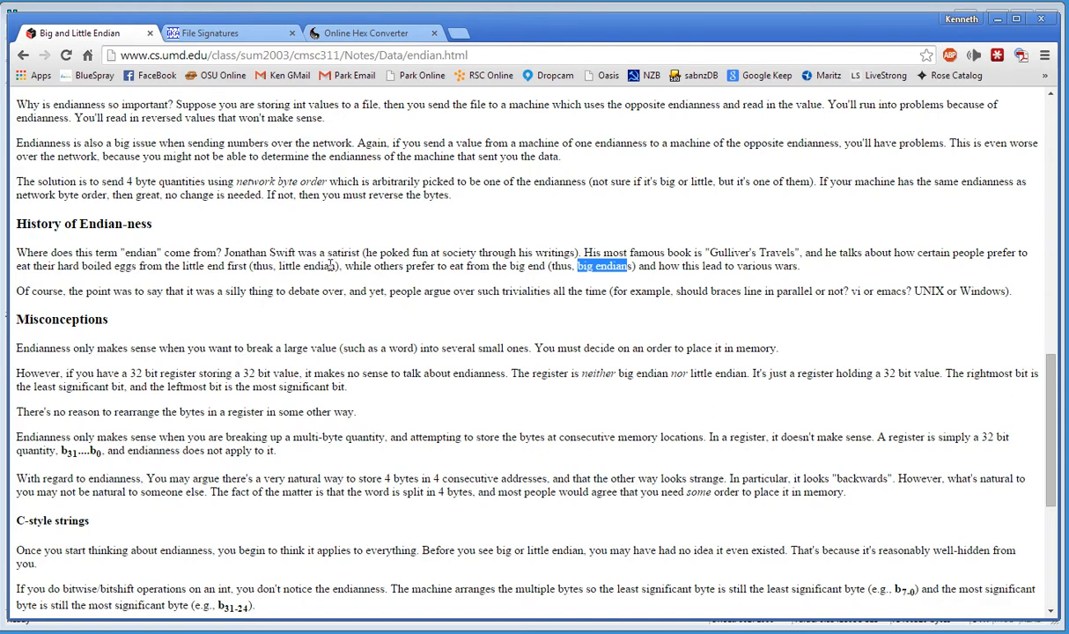
{"action": "double_click", "coordinate": [301, 266]}
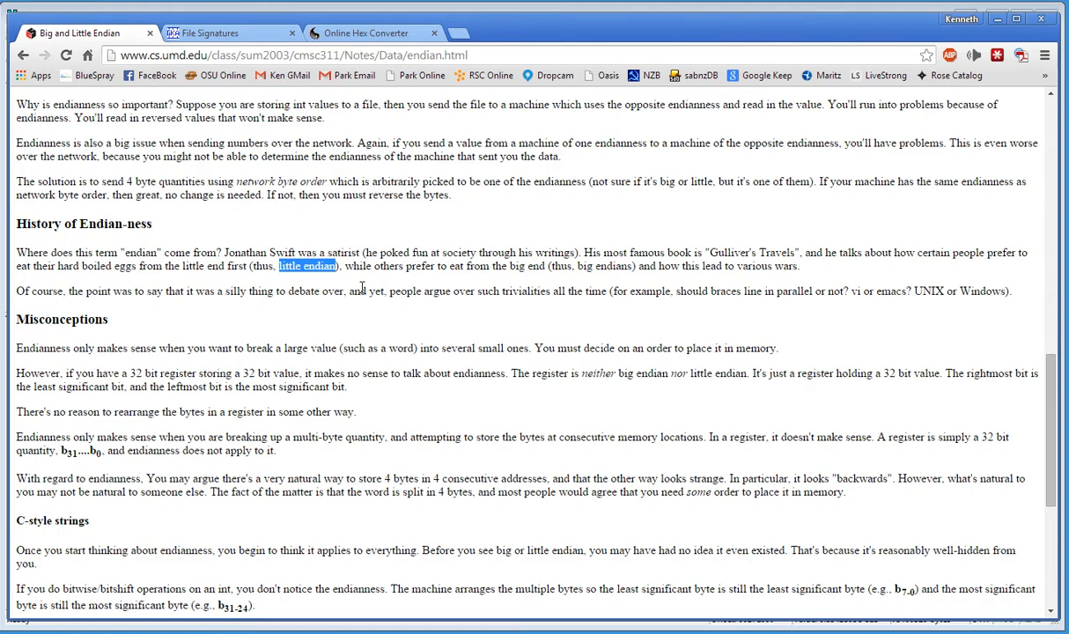
{"action": "scroll", "scroll_direction": "up", "scroll_amount": 3}
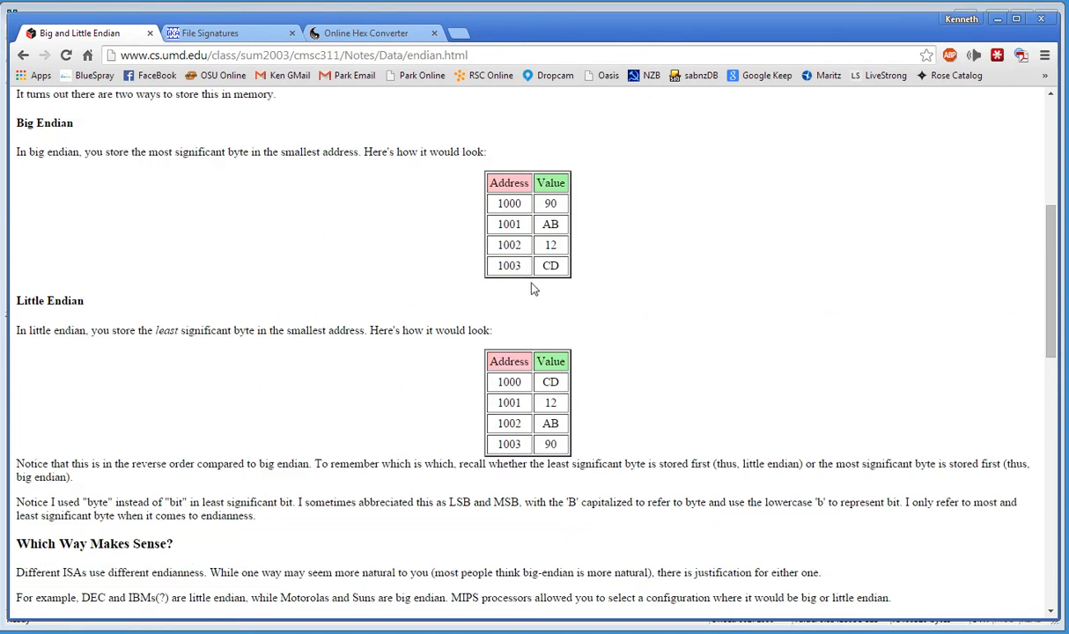
{"action": "scroll", "scroll_direction": "down", "scroll_amount": 3}
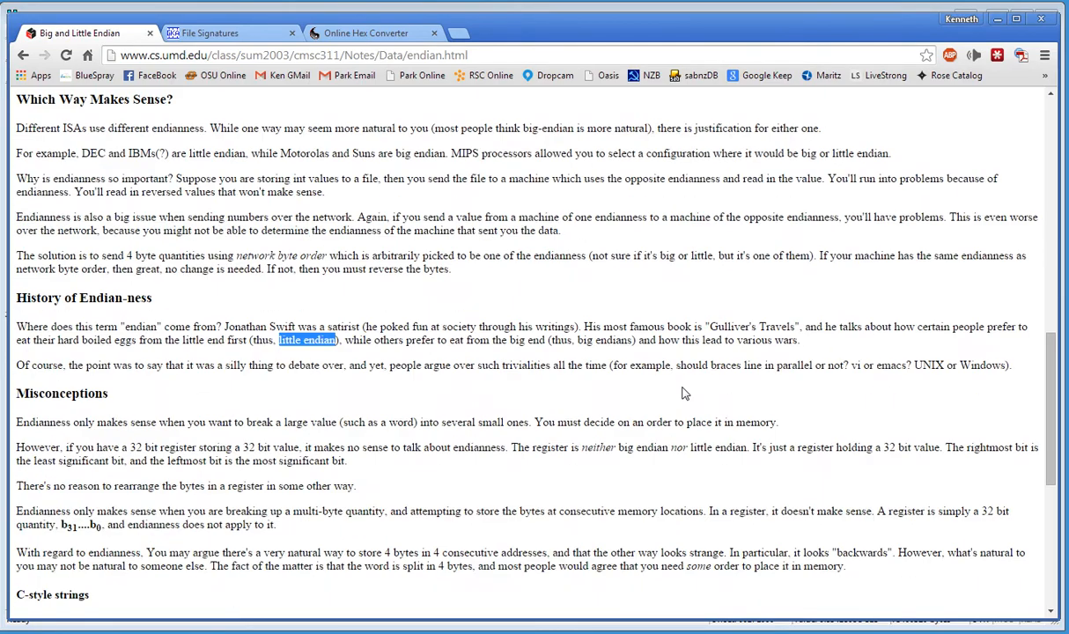
{"action": "scroll", "scroll_direction": "up", "scroll_amount": 3}
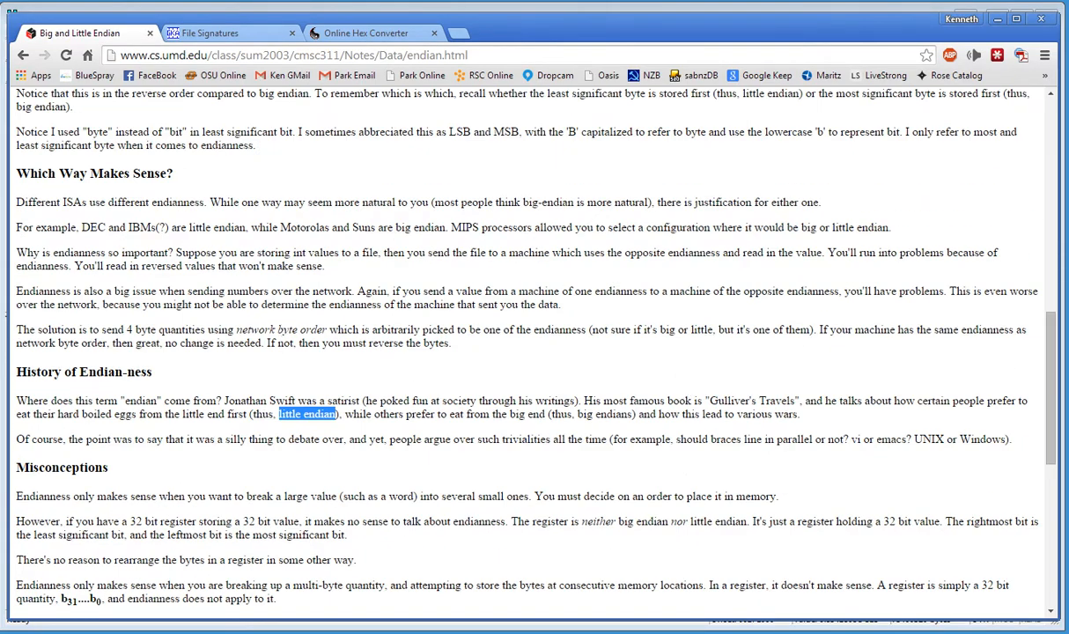
{"action": "left_click", "coordinate": [231, 32]}
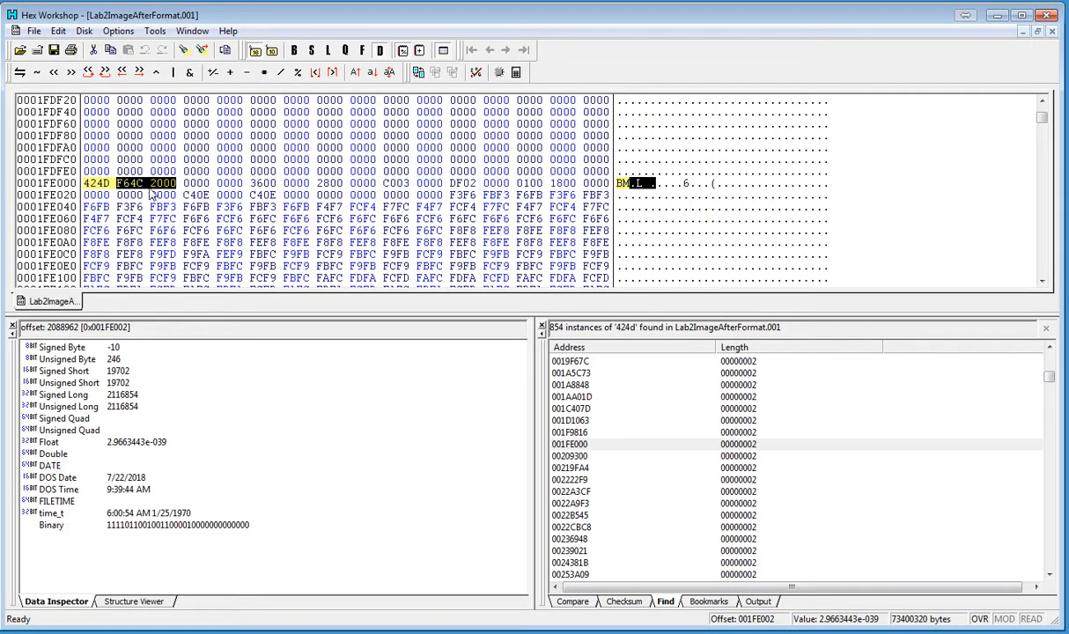
{"action": "mouse_move", "coordinate": [106, 383]}
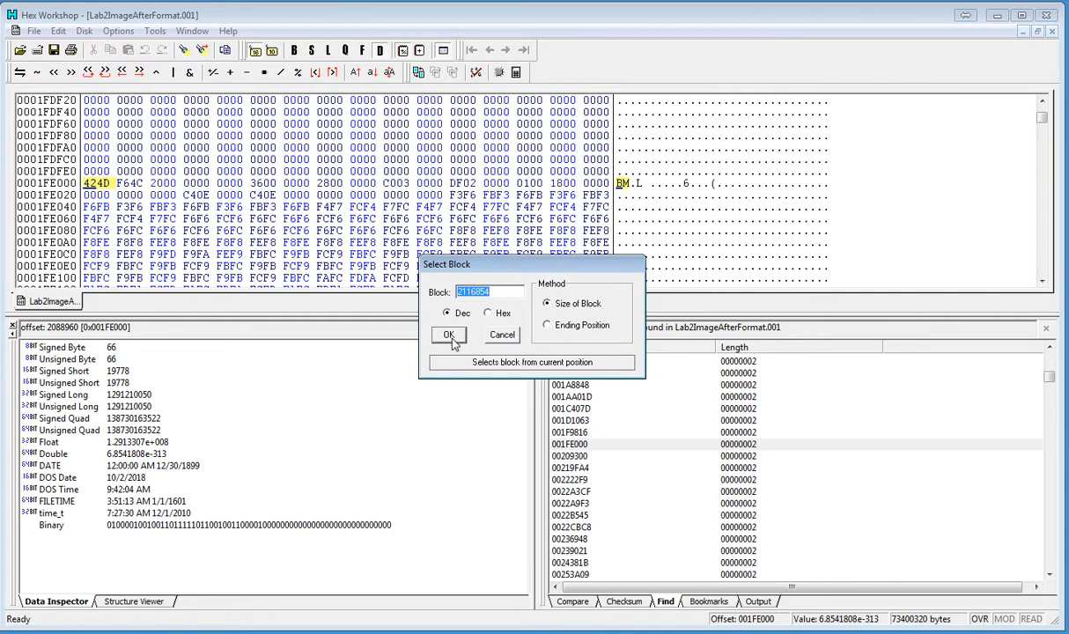
Confirm the BMP-length block selection and save it as bmp1.bmp in the LittleEndianFile folder.
{"action": "left_click", "coordinate": [449, 335]}
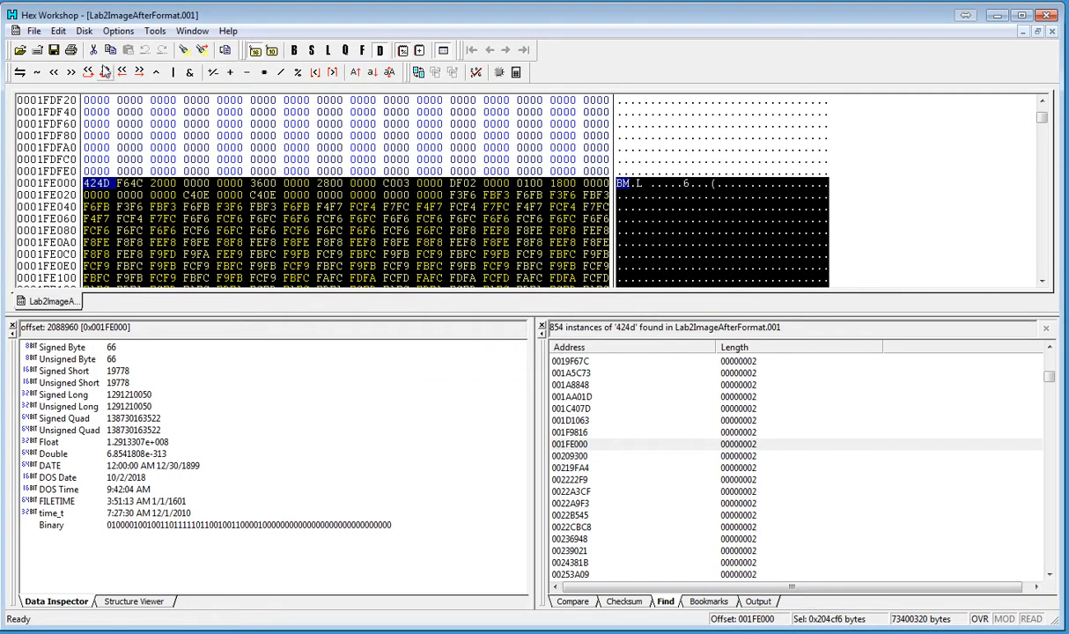
{"action": "left_click", "coordinate": [33, 31]}
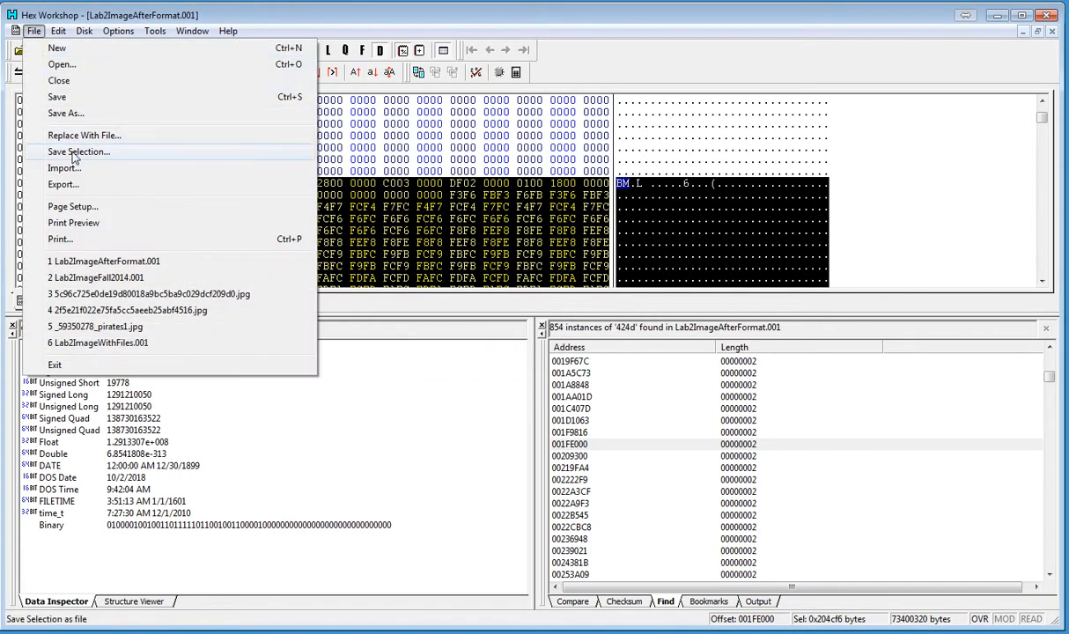
{"action": "left_click", "coordinate": [78, 152]}
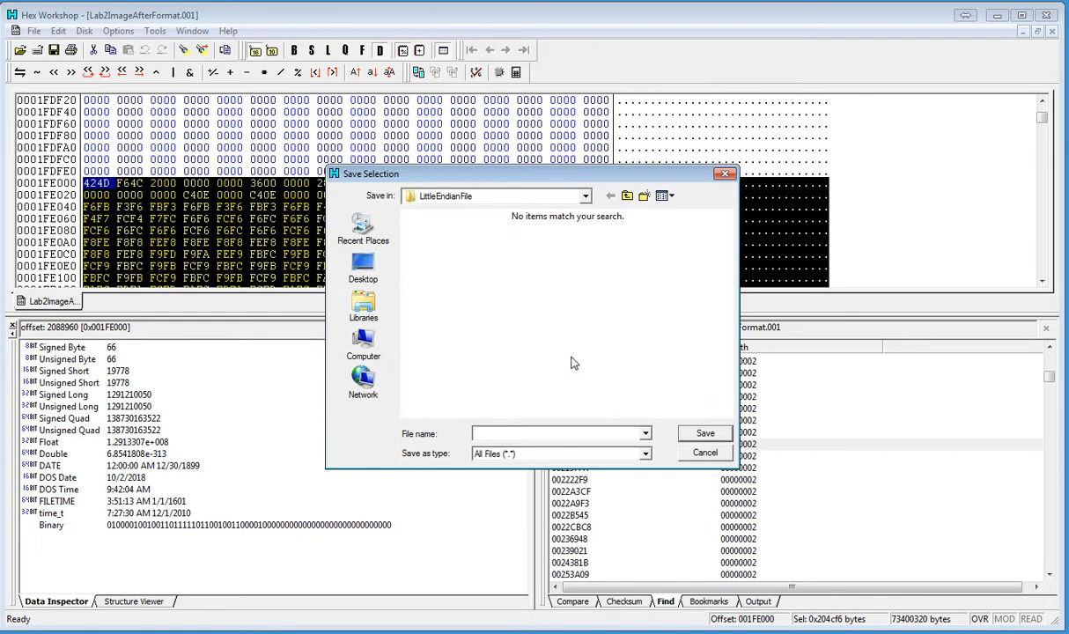
{"action": "type", "text": "b"}
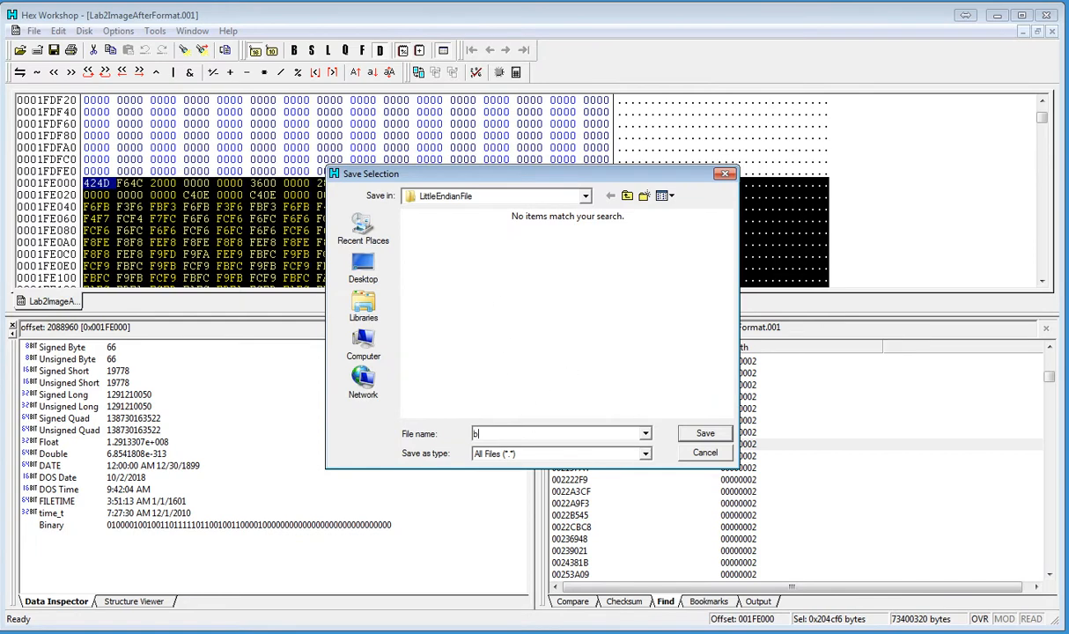
{"action": "left_click", "coordinate": [705, 451]}
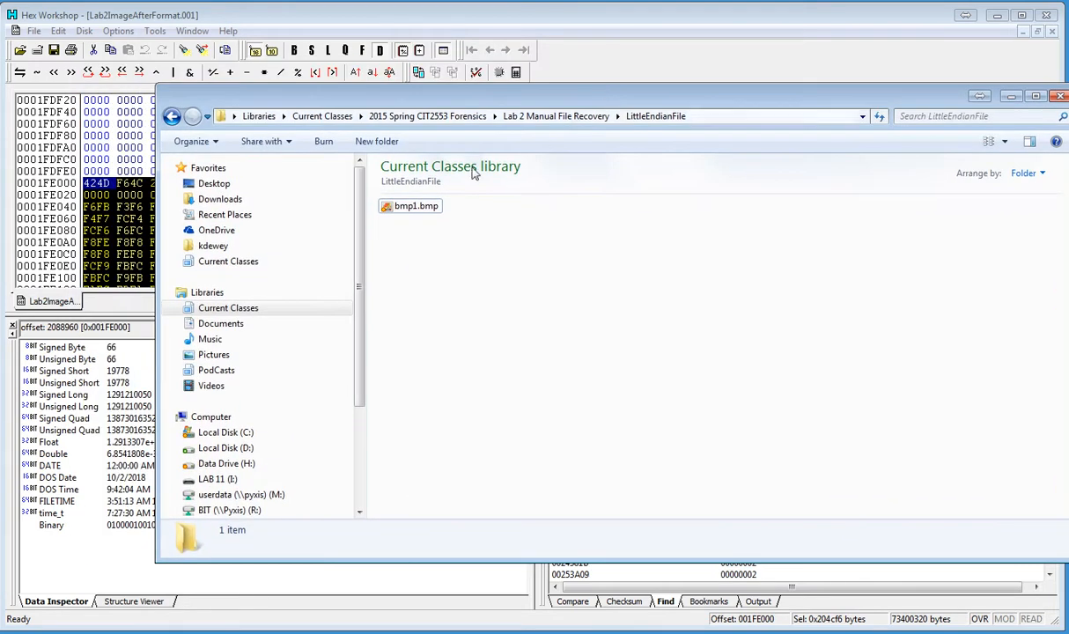
View bmp1.bmp in Windows Photo Viewer to confirm the picture, then close the viewer.
{"action": "left_click", "coordinate": [414, 204]}
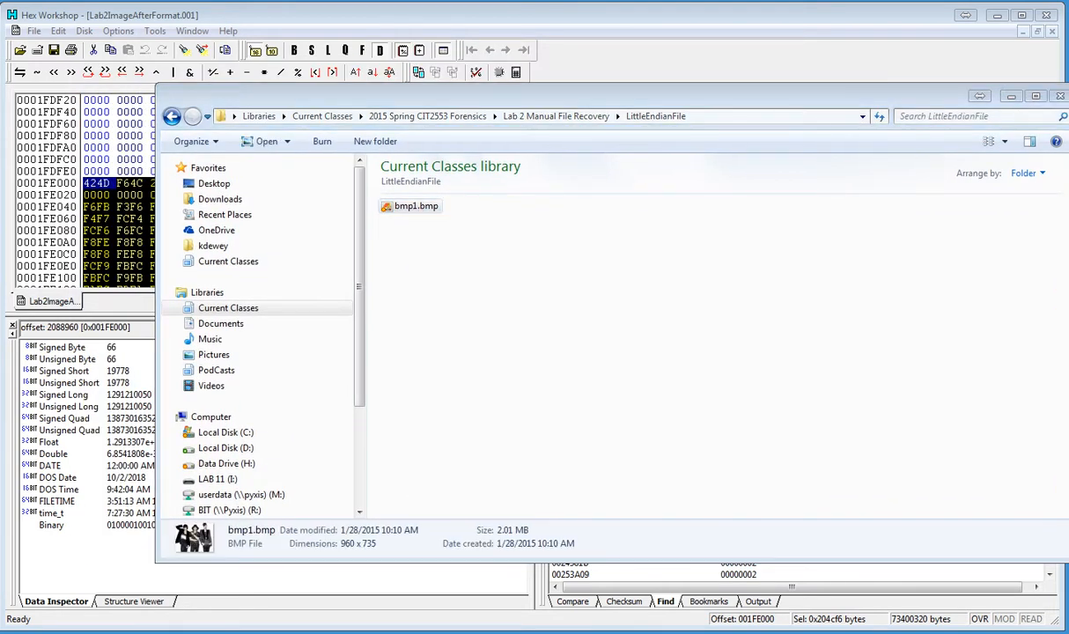
{"action": "double_click", "coordinate": [416, 204]}
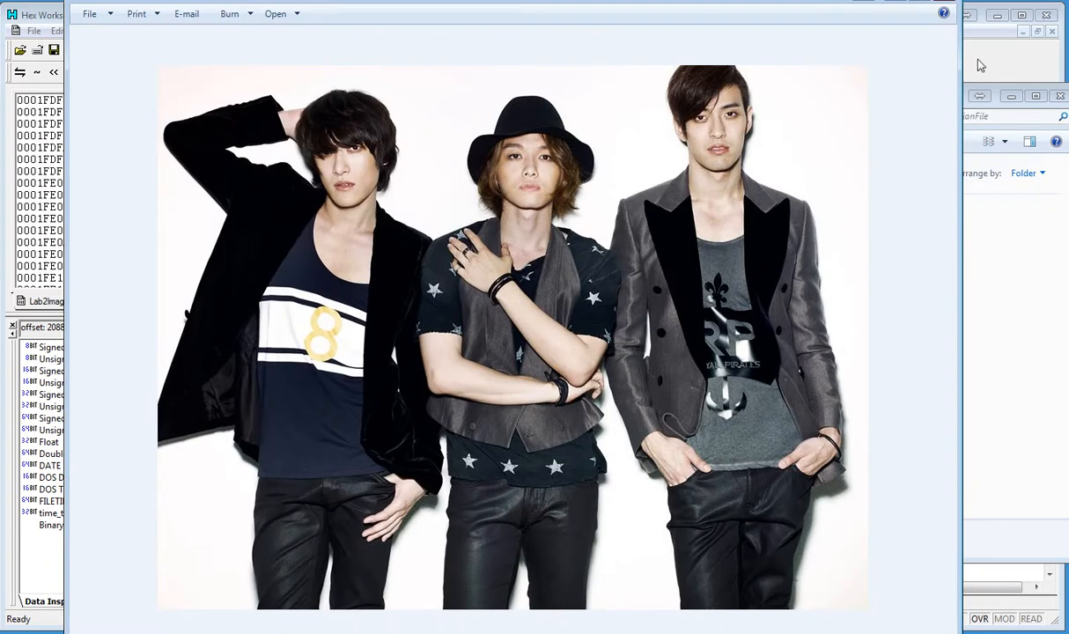
{"action": "mouse_move", "coordinate": [981, 67]}
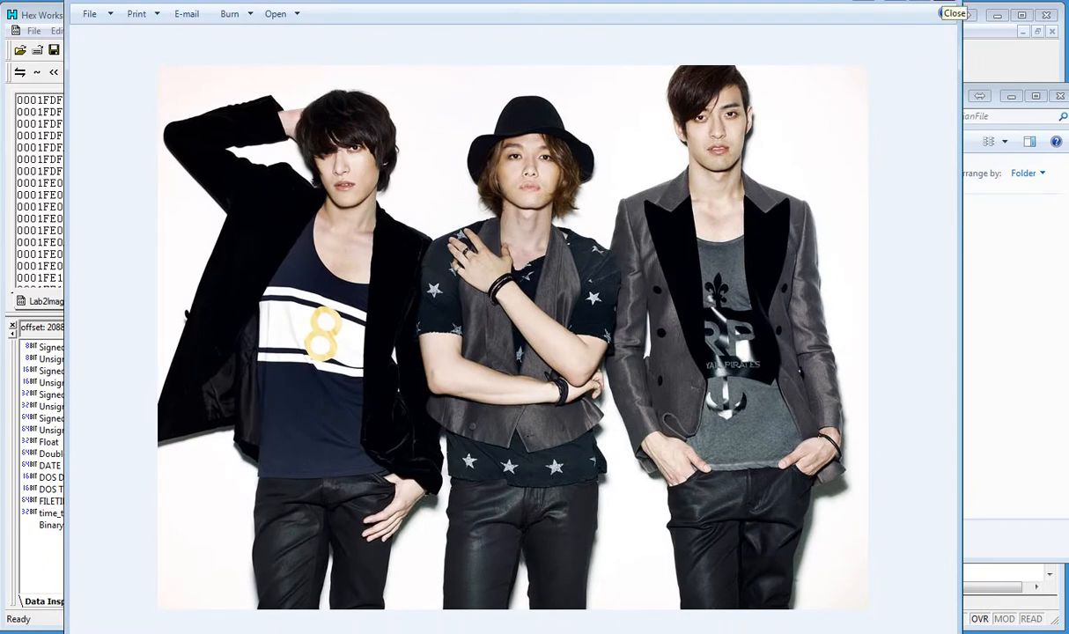
{"action": "left_click", "coordinate": [955, 14]}
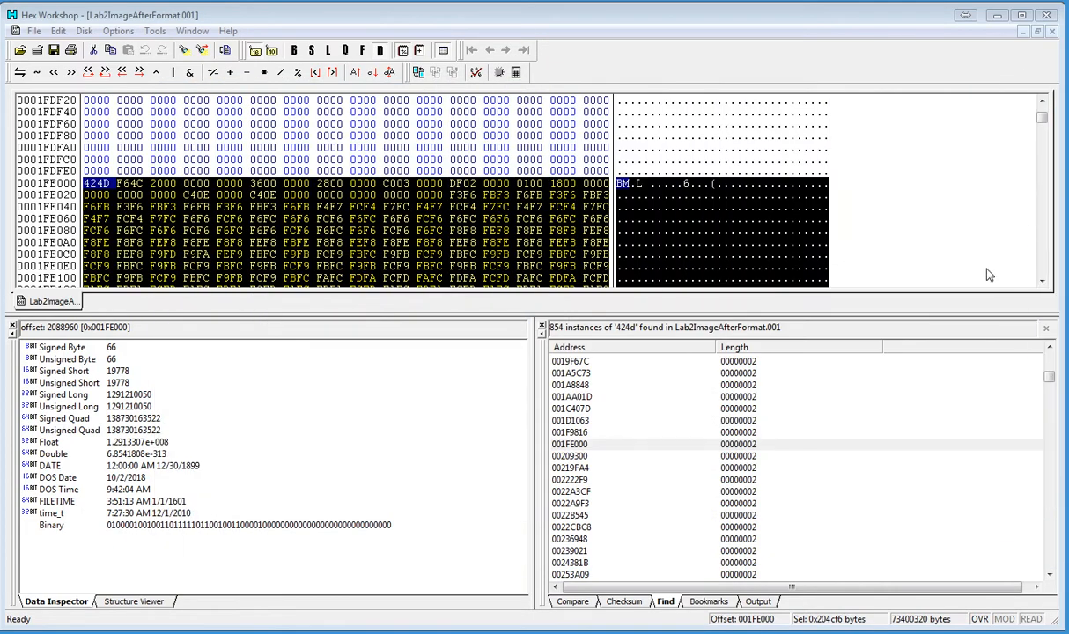
Scroll down through the disk image until the next 424D header appears at offset 00403000.
{"action": "scroll", "scroll_direction": "down", "scroll_amount": 3}
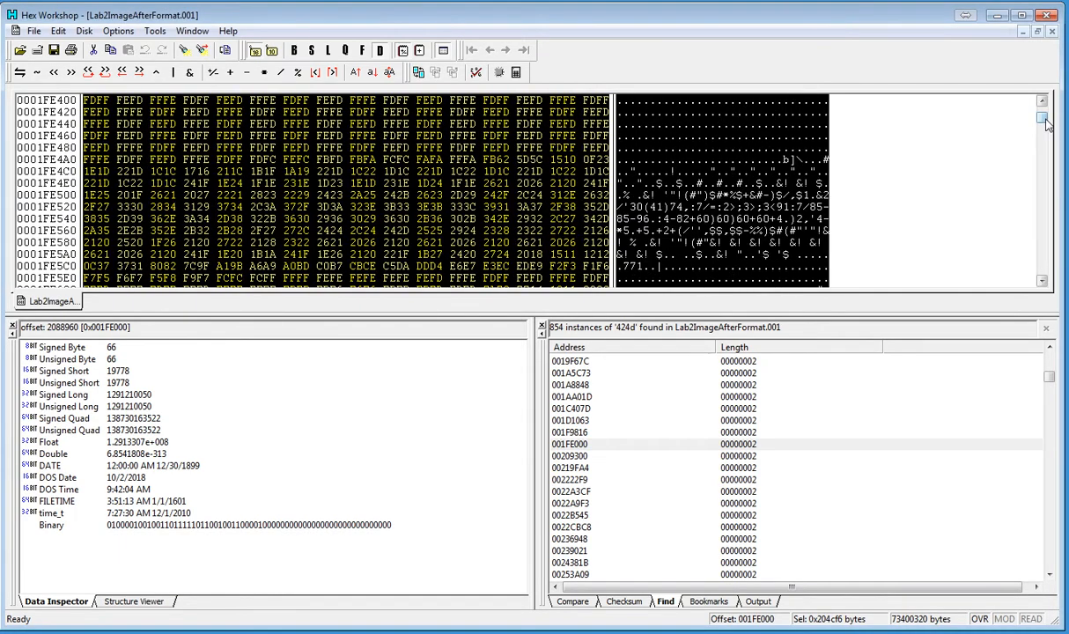
{"action": "left_click", "coordinate": [1043, 127]}
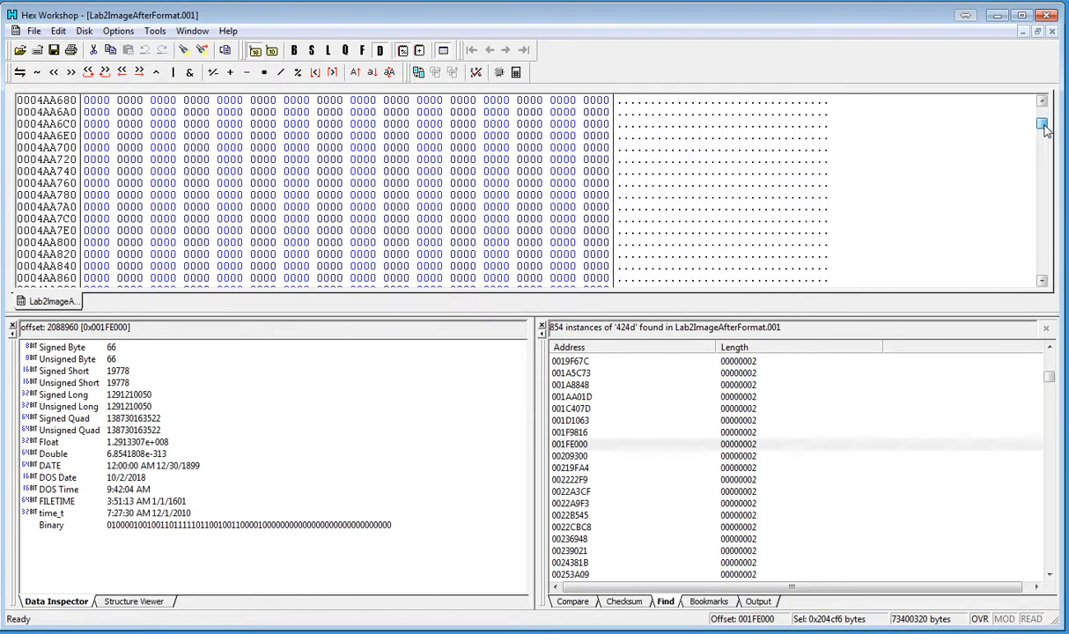
{"action": "left_click", "coordinate": [1043, 123]}
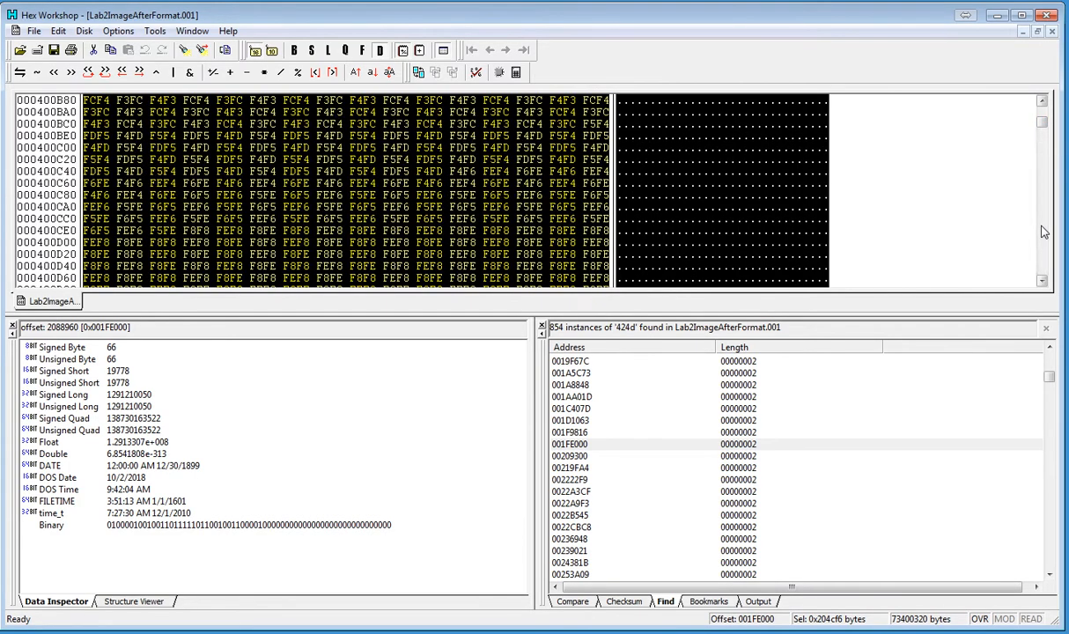
{"action": "scroll", "scroll_direction": "down", "scroll_amount": 3}
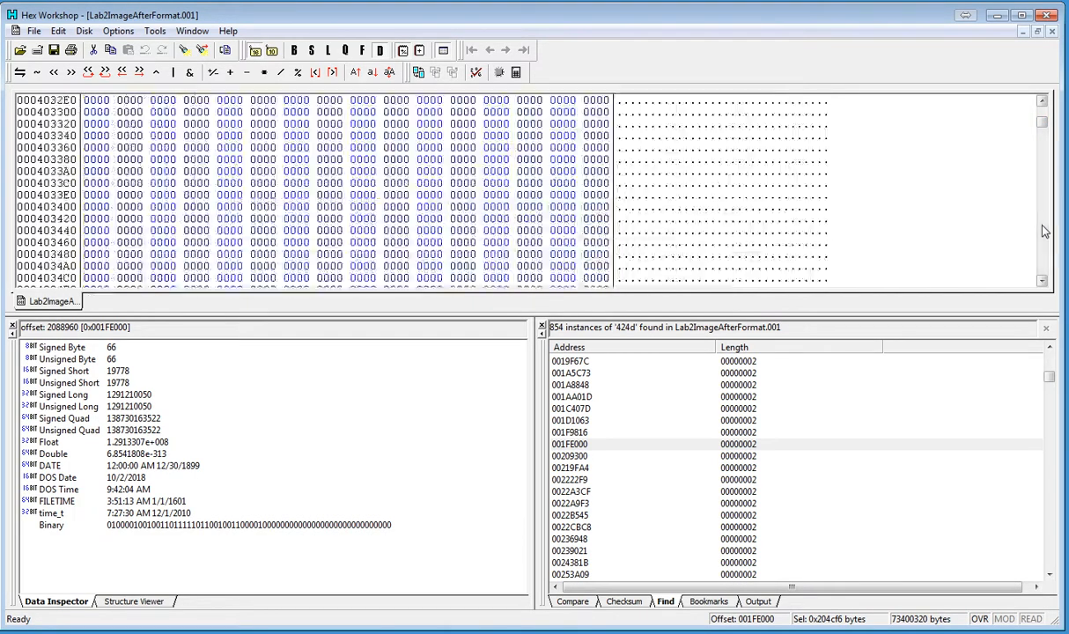
{"action": "left_click", "coordinate": [1043, 98]}
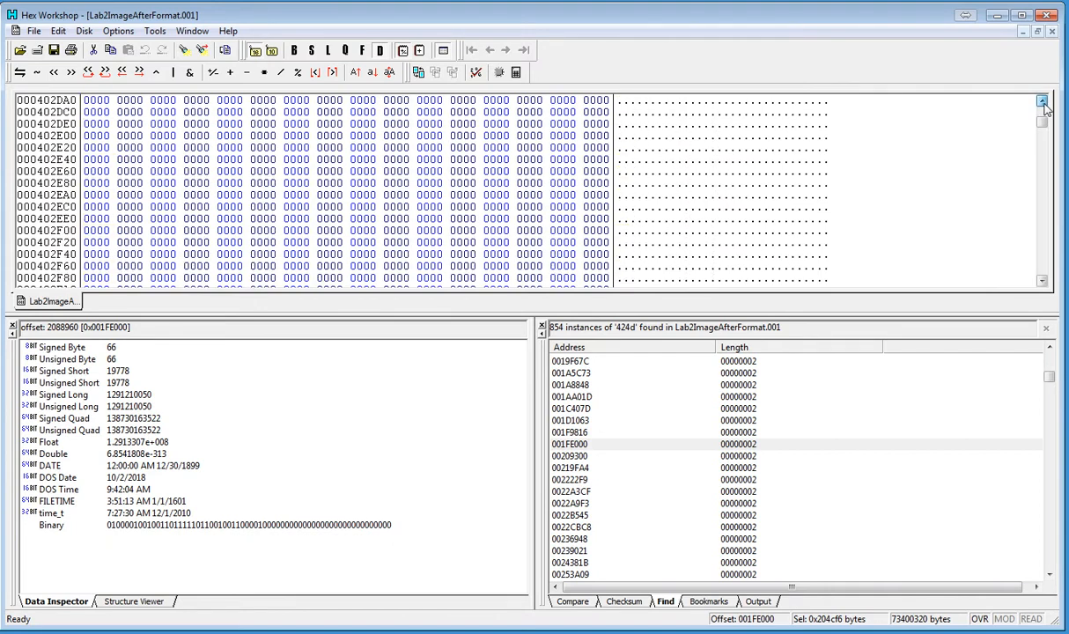
{"action": "left_click", "coordinate": [1043, 100]}
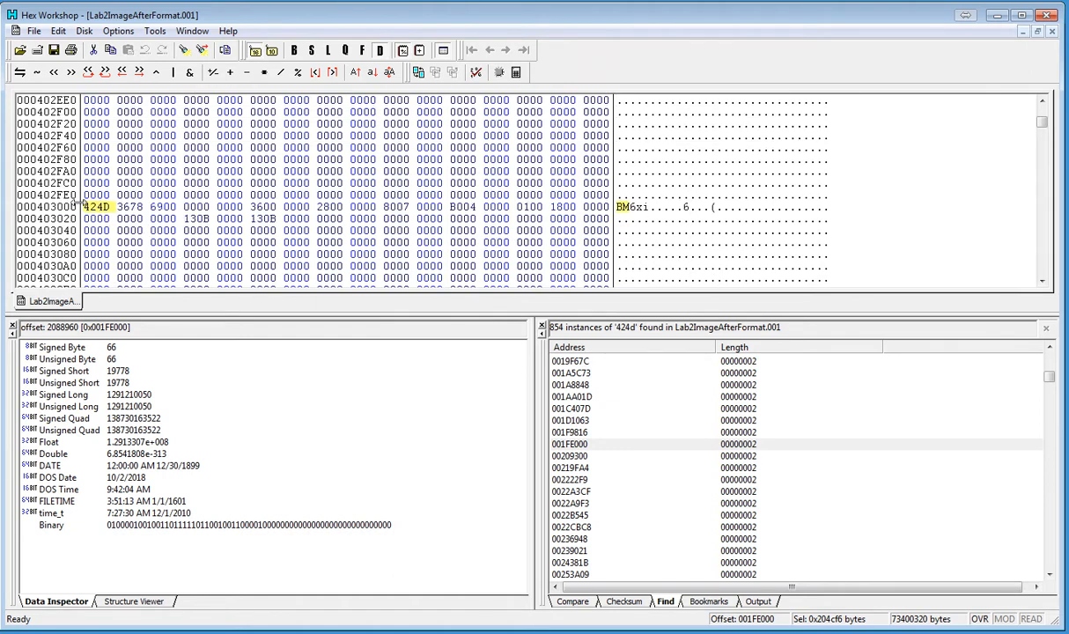
{"action": "mouse_move", "coordinate": [85, 211]}
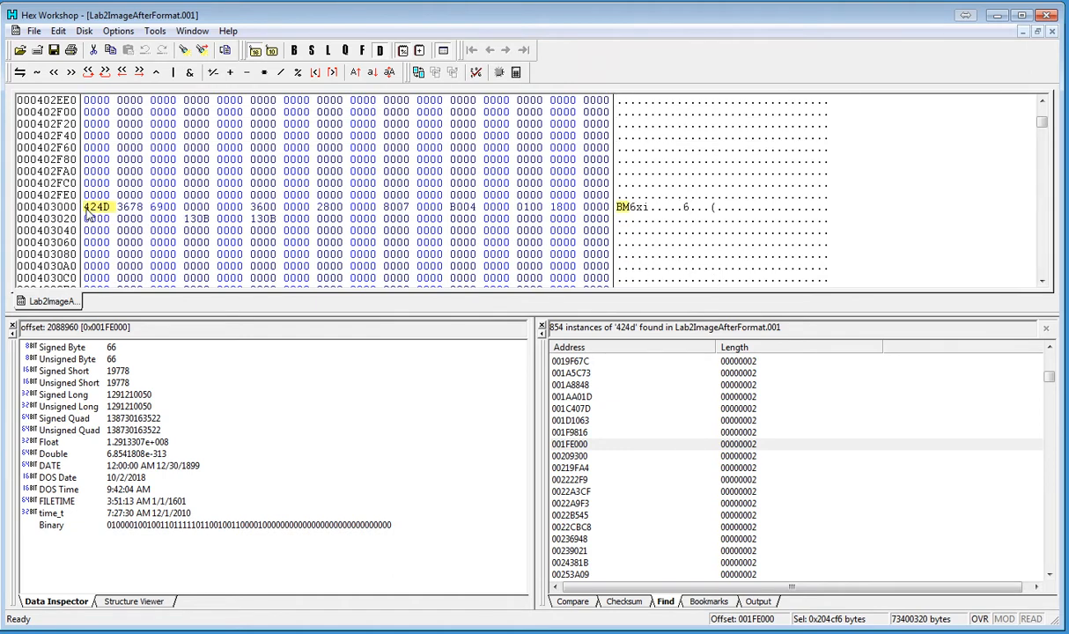
Mark the last byte at 00402FFF before the next BM header, then jump back to the header at 001FE000.
{"action": "left_click", "coordinate": [578, 207]}
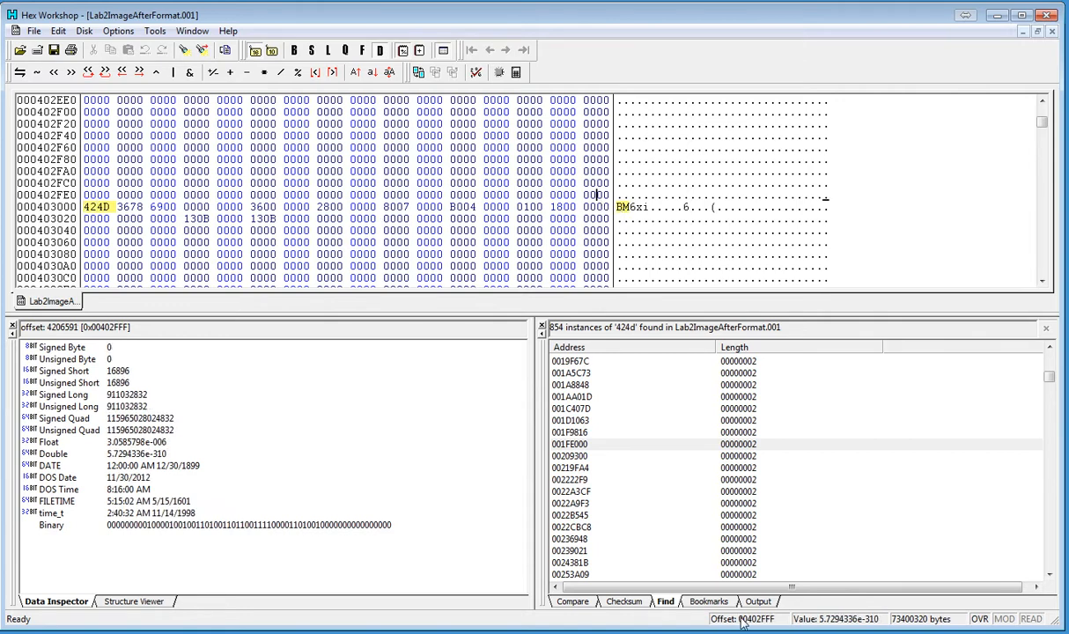
{"action": "mouse_move", "coordinate": [789, 621]}
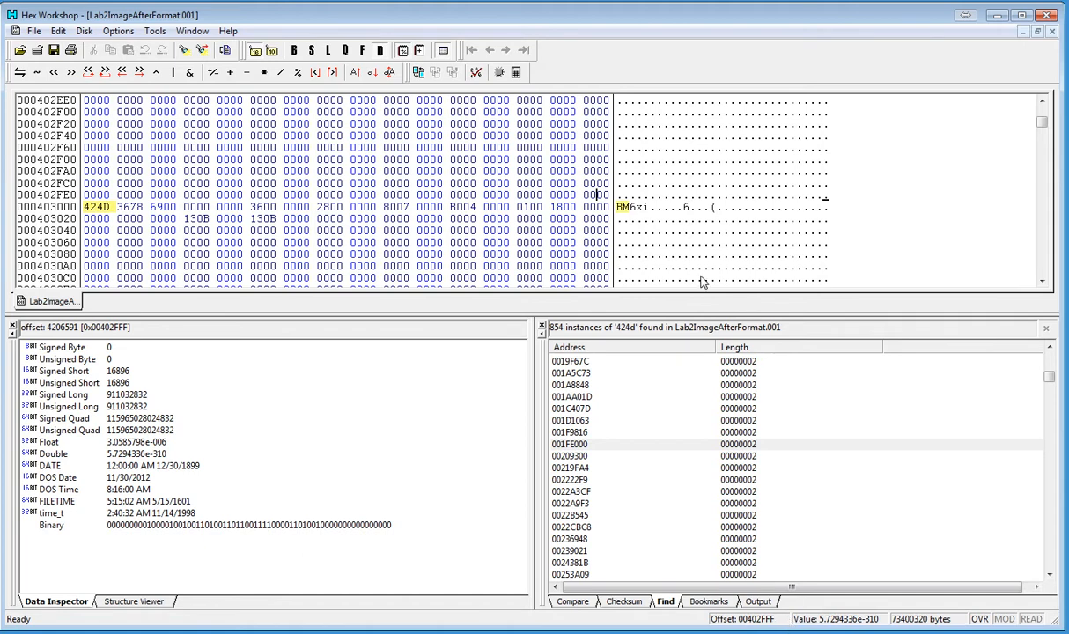
{"action": "mouse_move", "coordinate": [572, 468]}
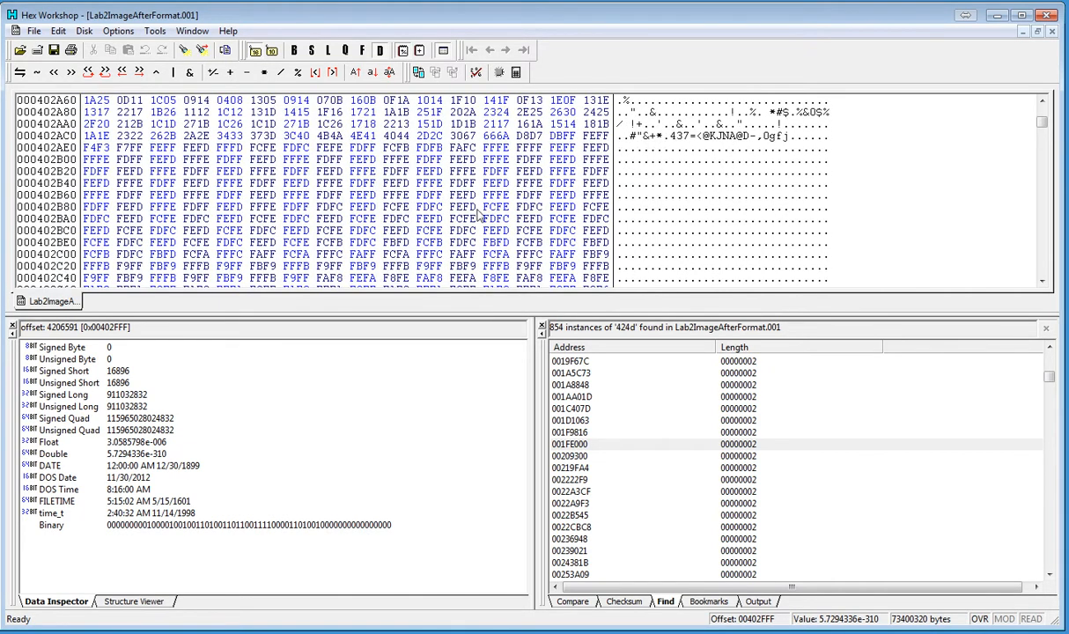
{"action": "scroll", "scroll_direction": "down", "scroll_amount": 3}
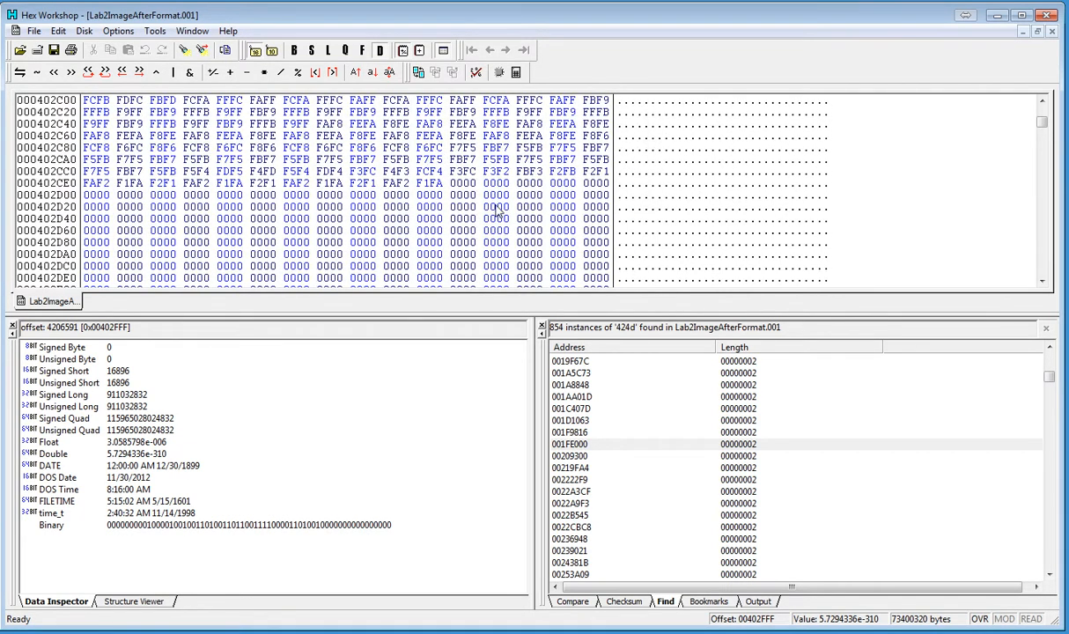
{"action": "left_click", "coordinate": [1043, 100]}
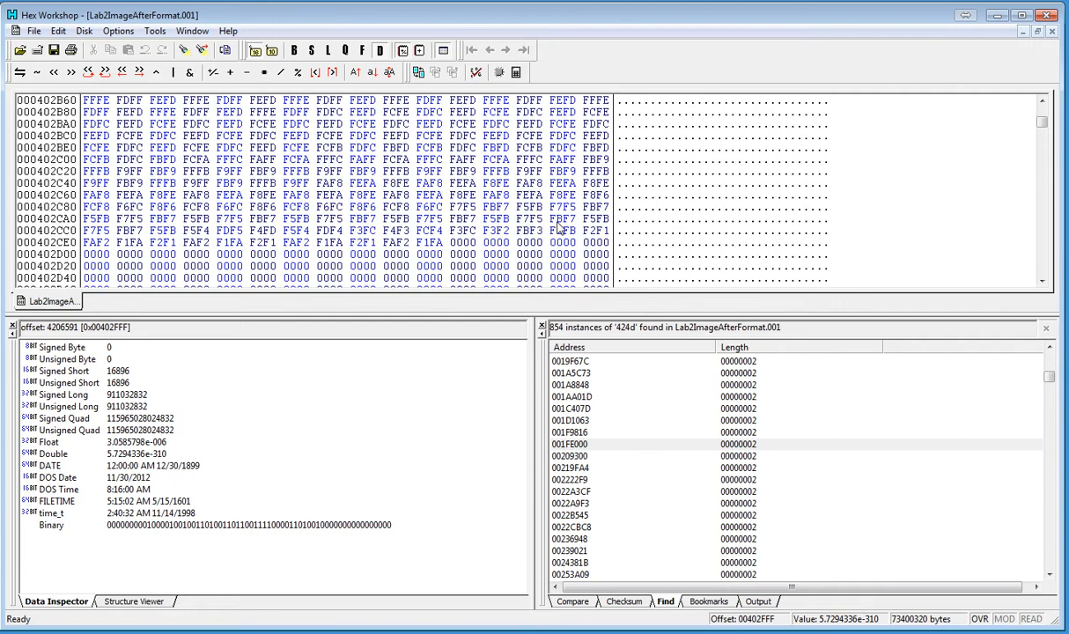
{"action": "scroll", "scroll_direction": "down", "scroll_amount": 3}
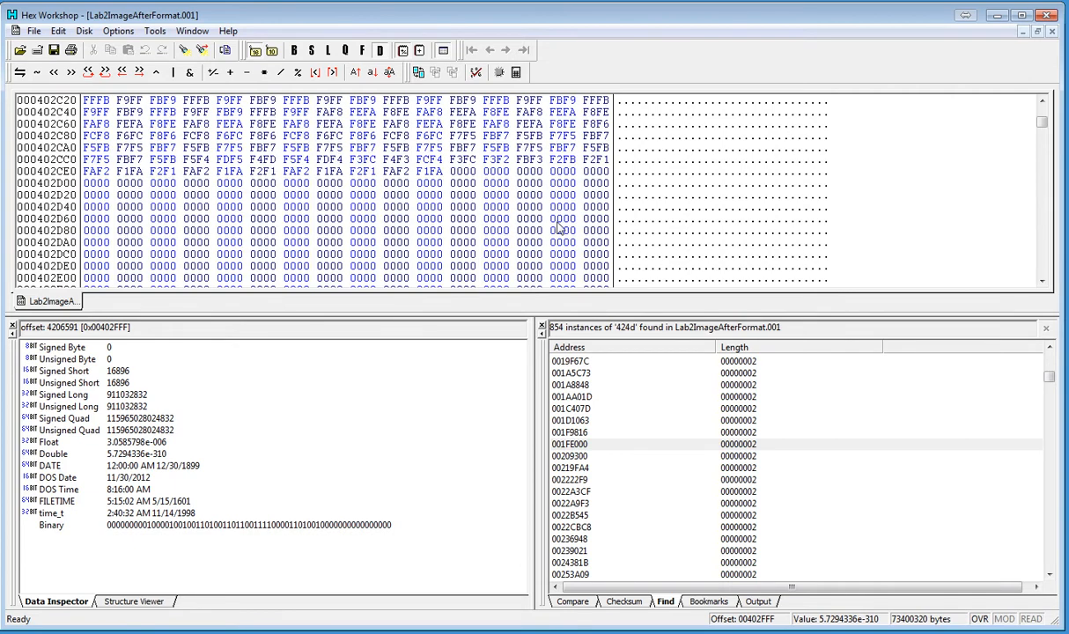
{"action": "scroll", "scroll_direction": "down", "scroll_amount": 3}
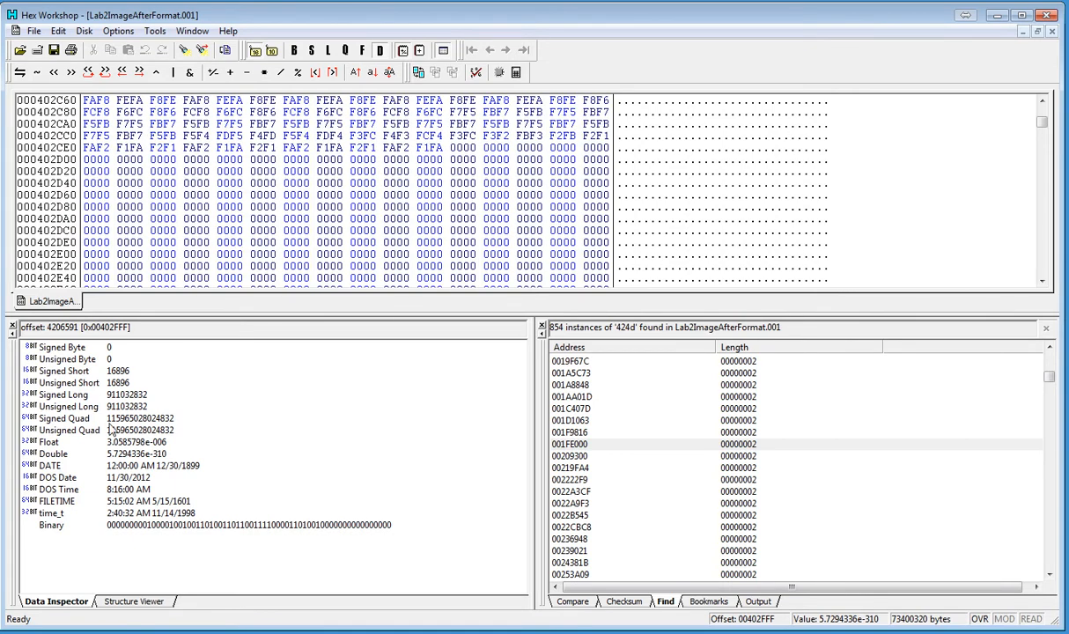
{"action": "mouse_move", "coordinate": [139, 419]}
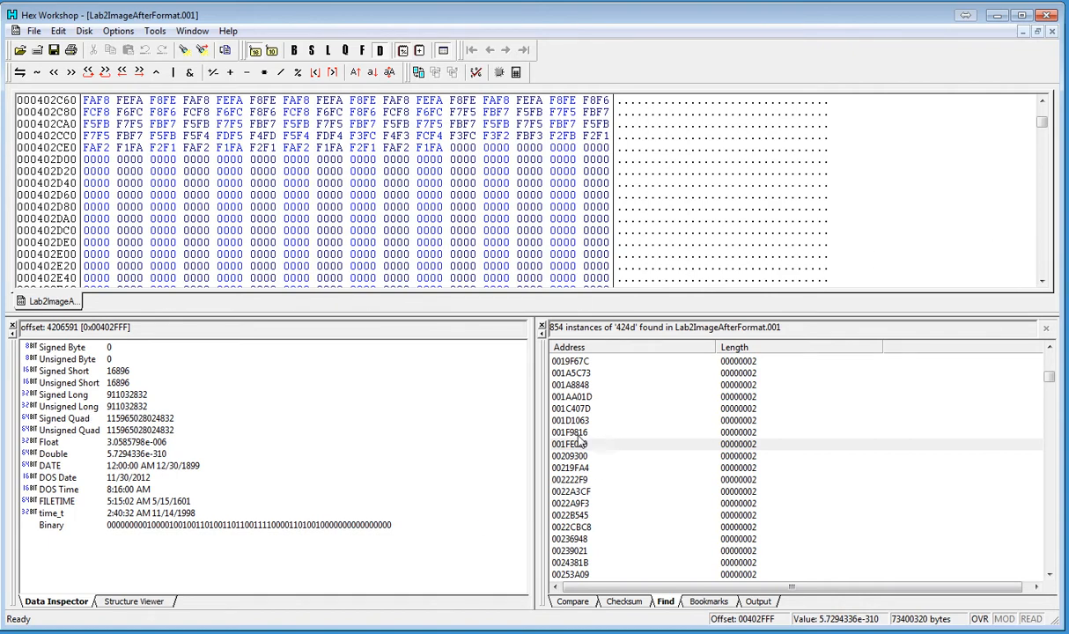
{"action": "left_click", "coordinate": [571, 444]}
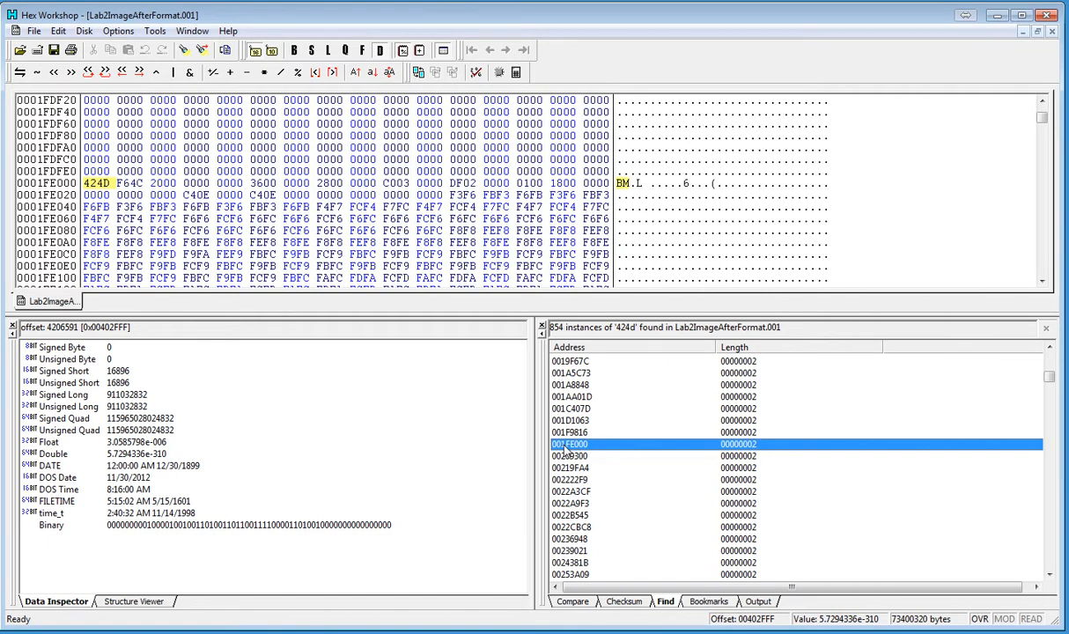
Select the four file-size bytes at 001FE002, read as 2,116,854 in the Data Inspector.
{"action": "left_click", "coordinate": [130, 182]}
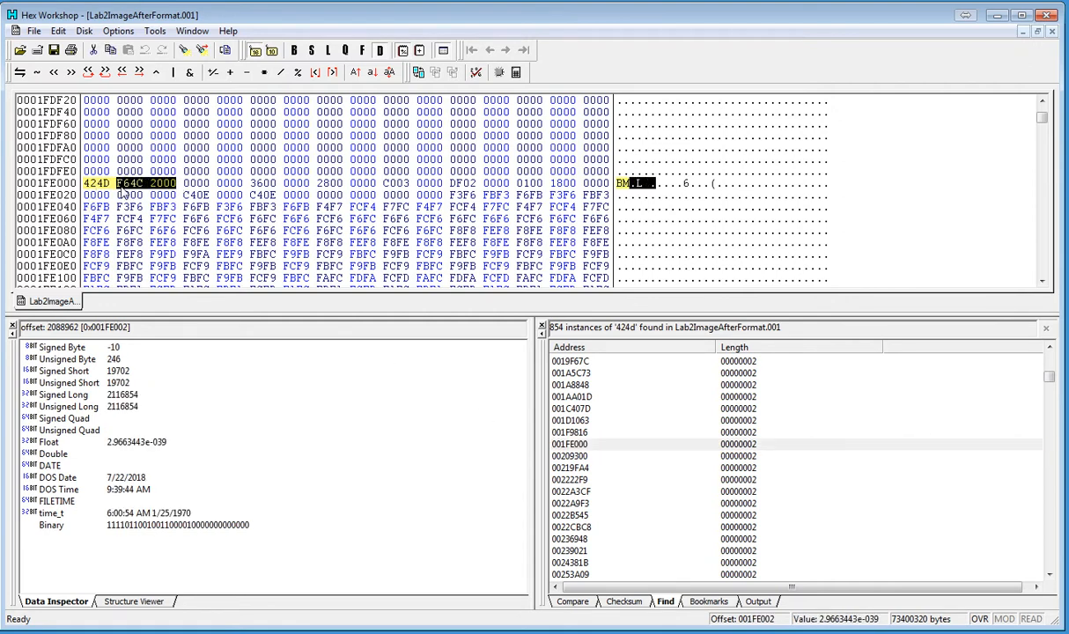
{"action": "mouse_move", "coordinate": [167, 296]}
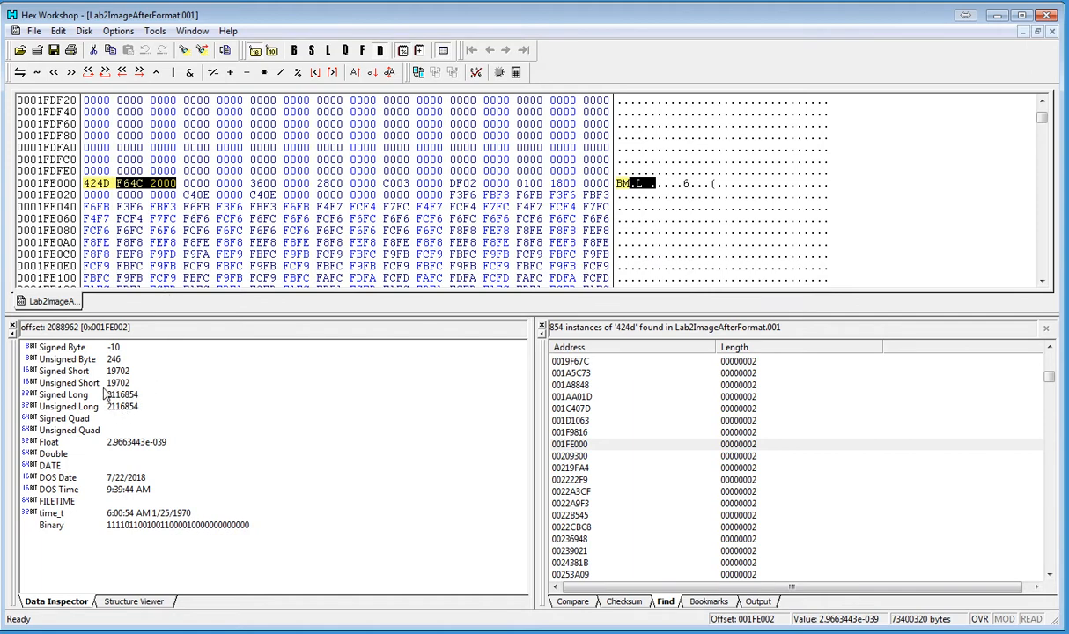
{"action": "mouse_move", "coordinate": [131, 401]}
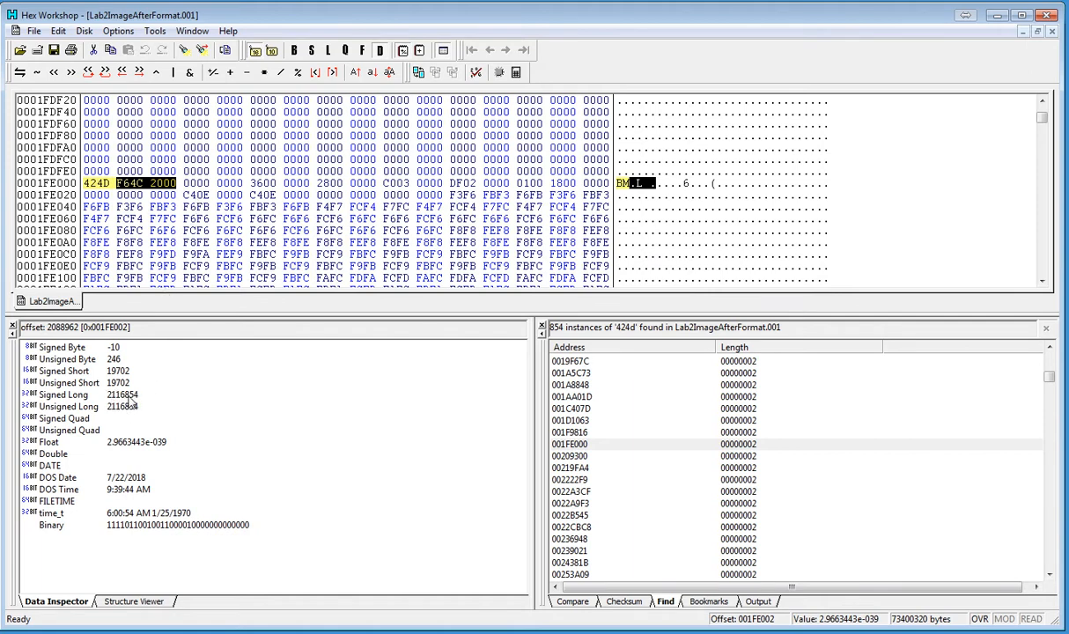